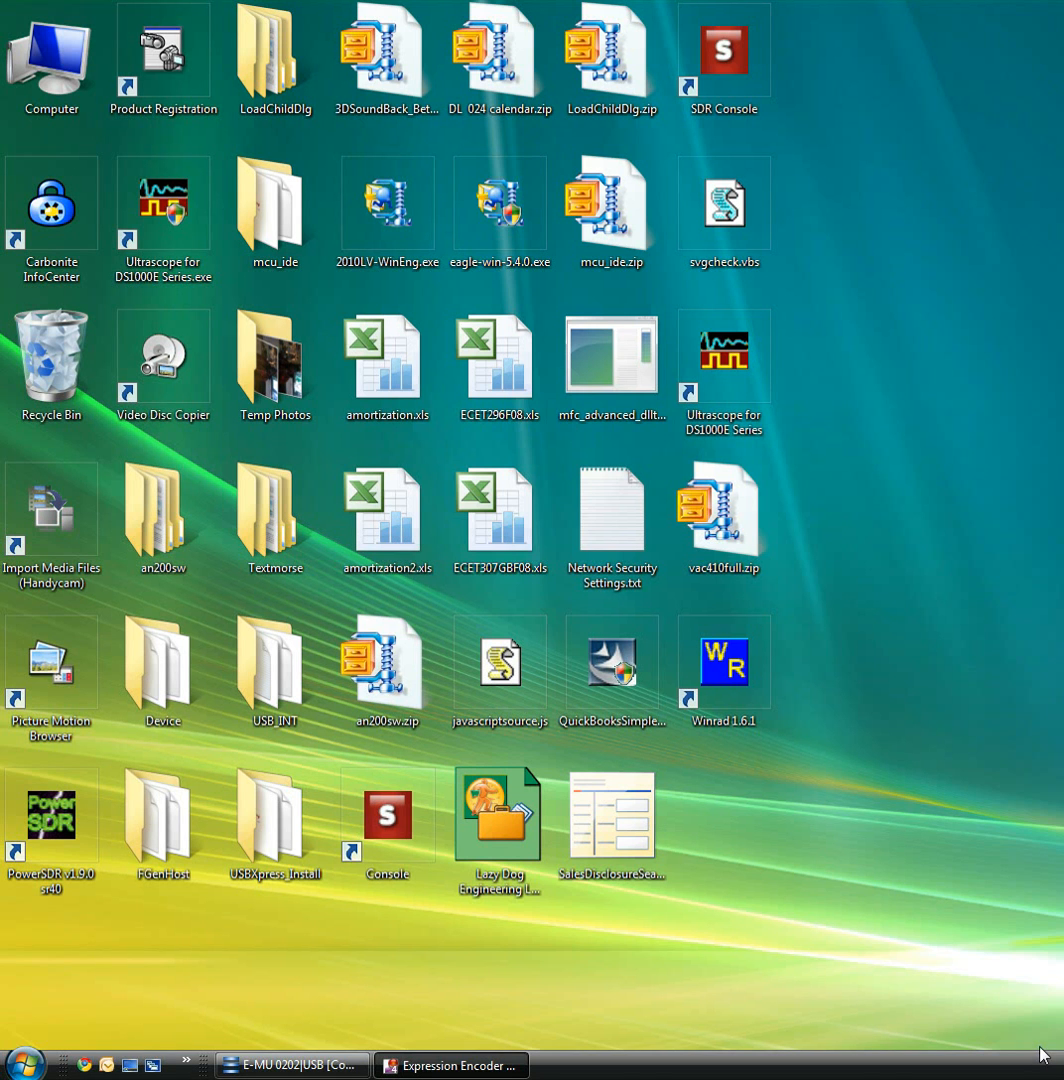
pyautogui.moveTo(942, 852)
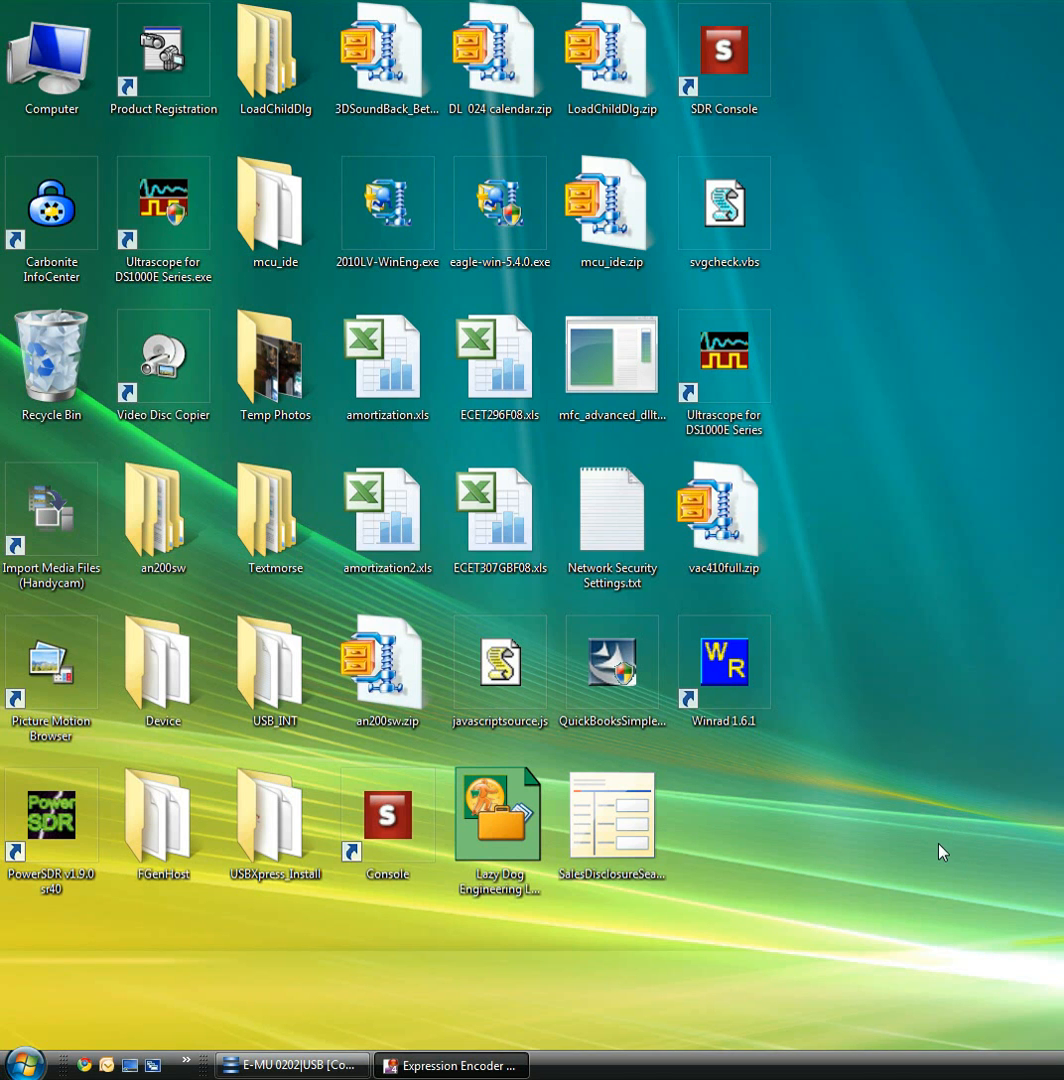
pyautogui.moveTo(912, 746)
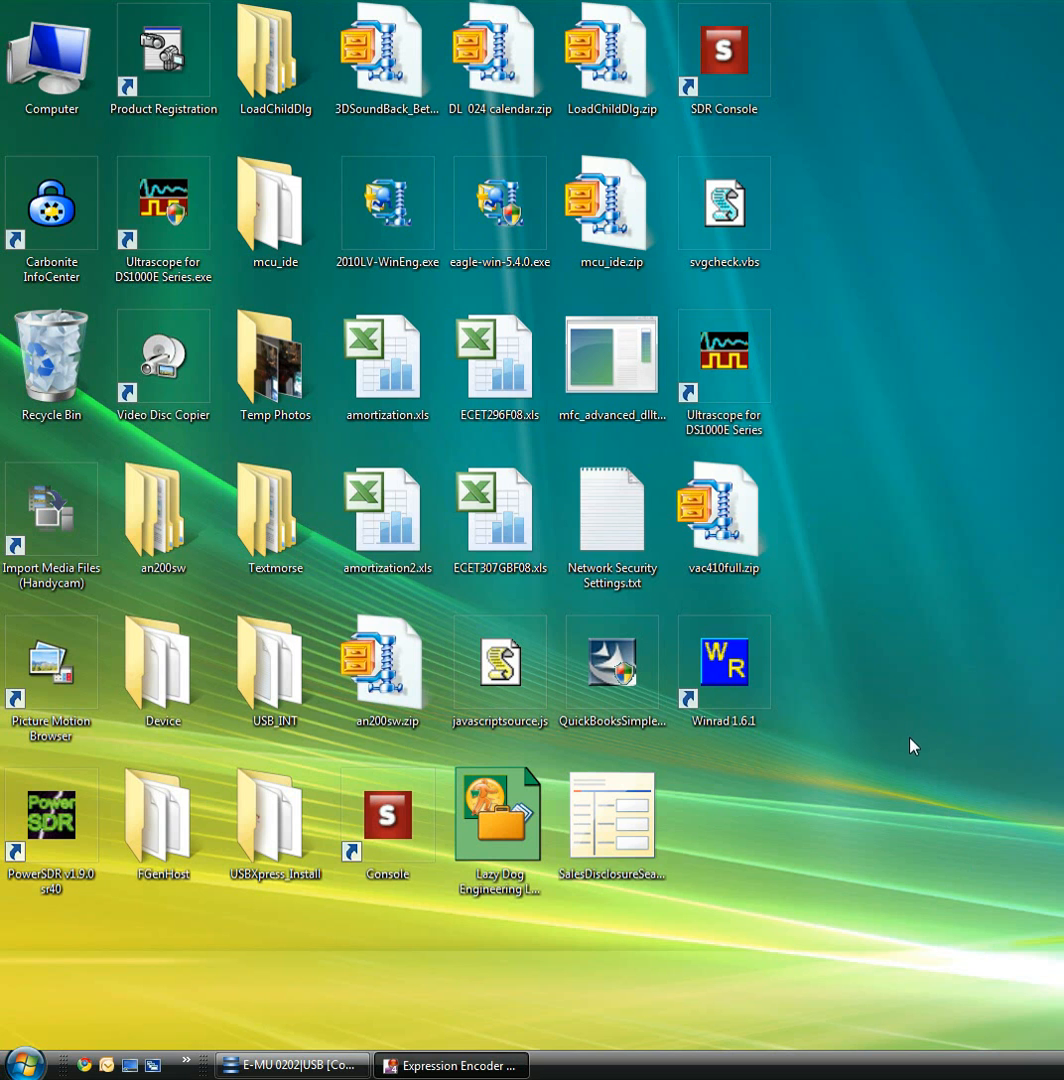
pyautogui.moveTo(904, 778)
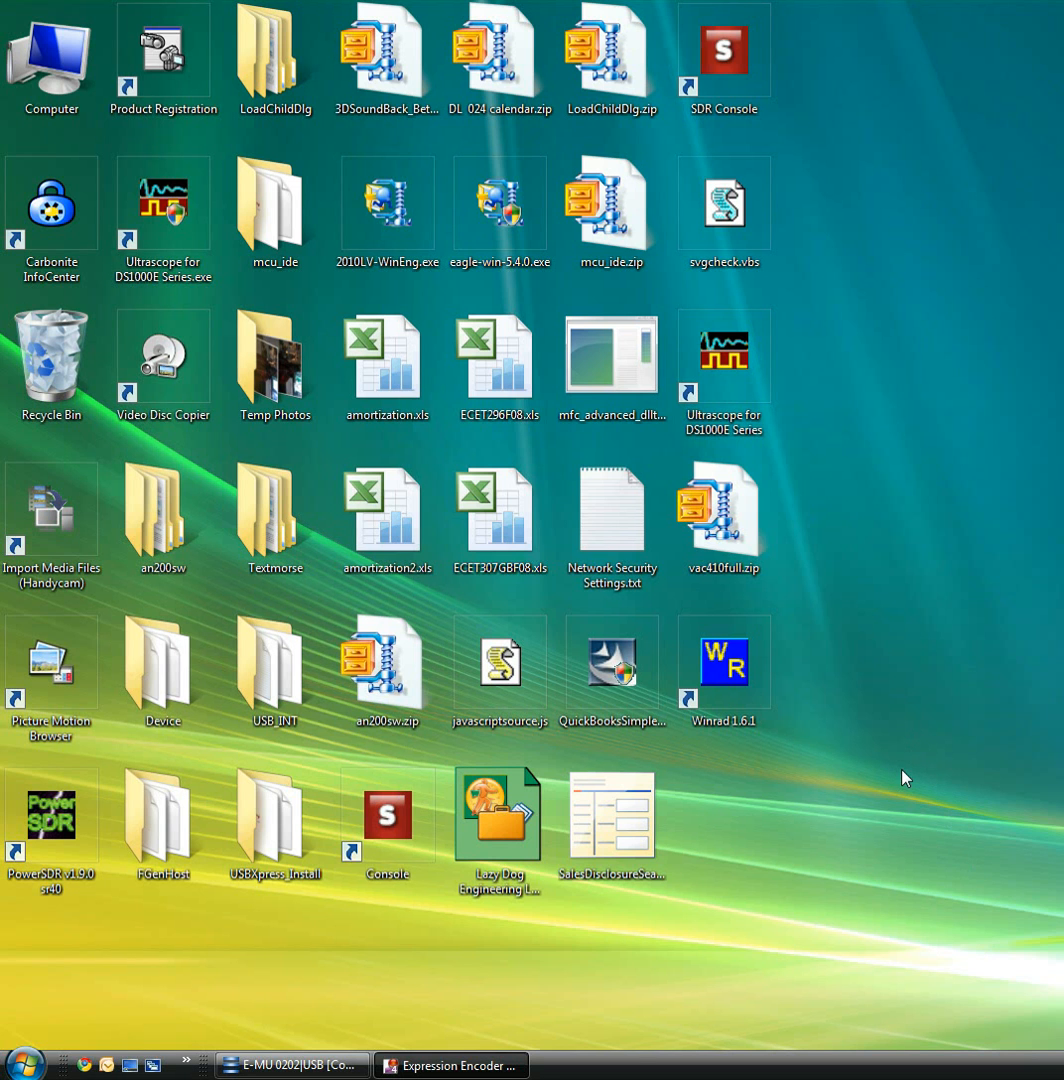
pyautogui.moveTo(892, 858)
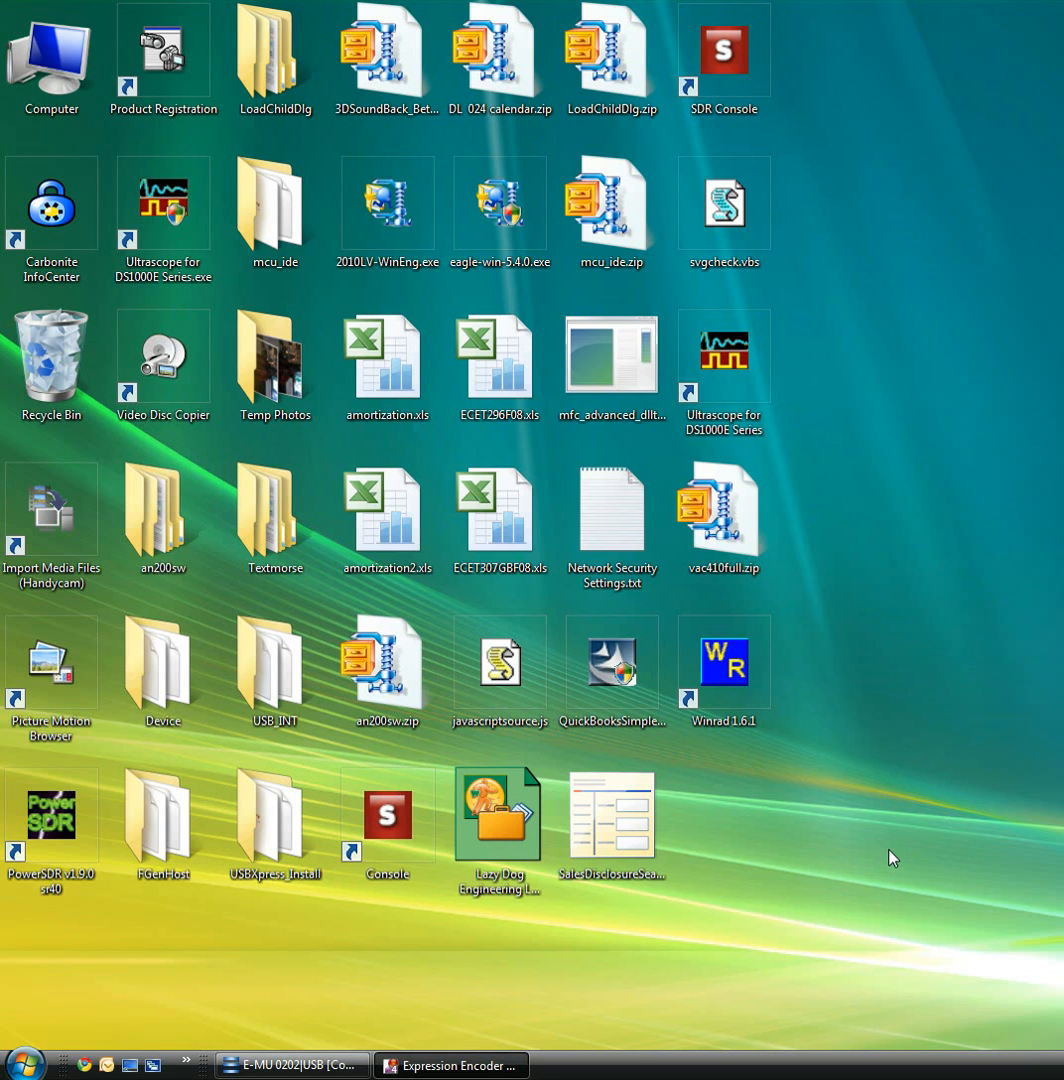
pyautogui.moveTo(872, 862)
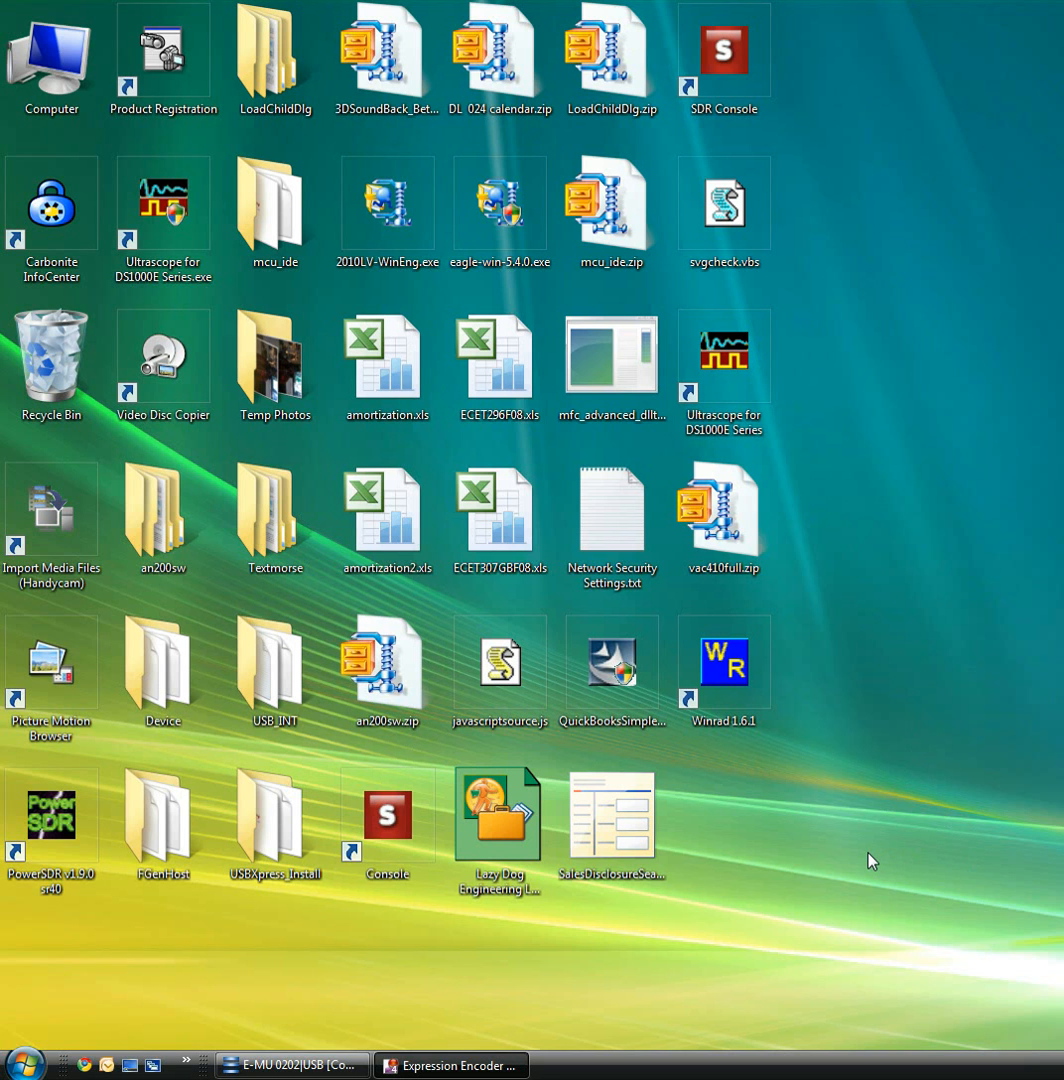
pyautogui.moveTo(884, 862)
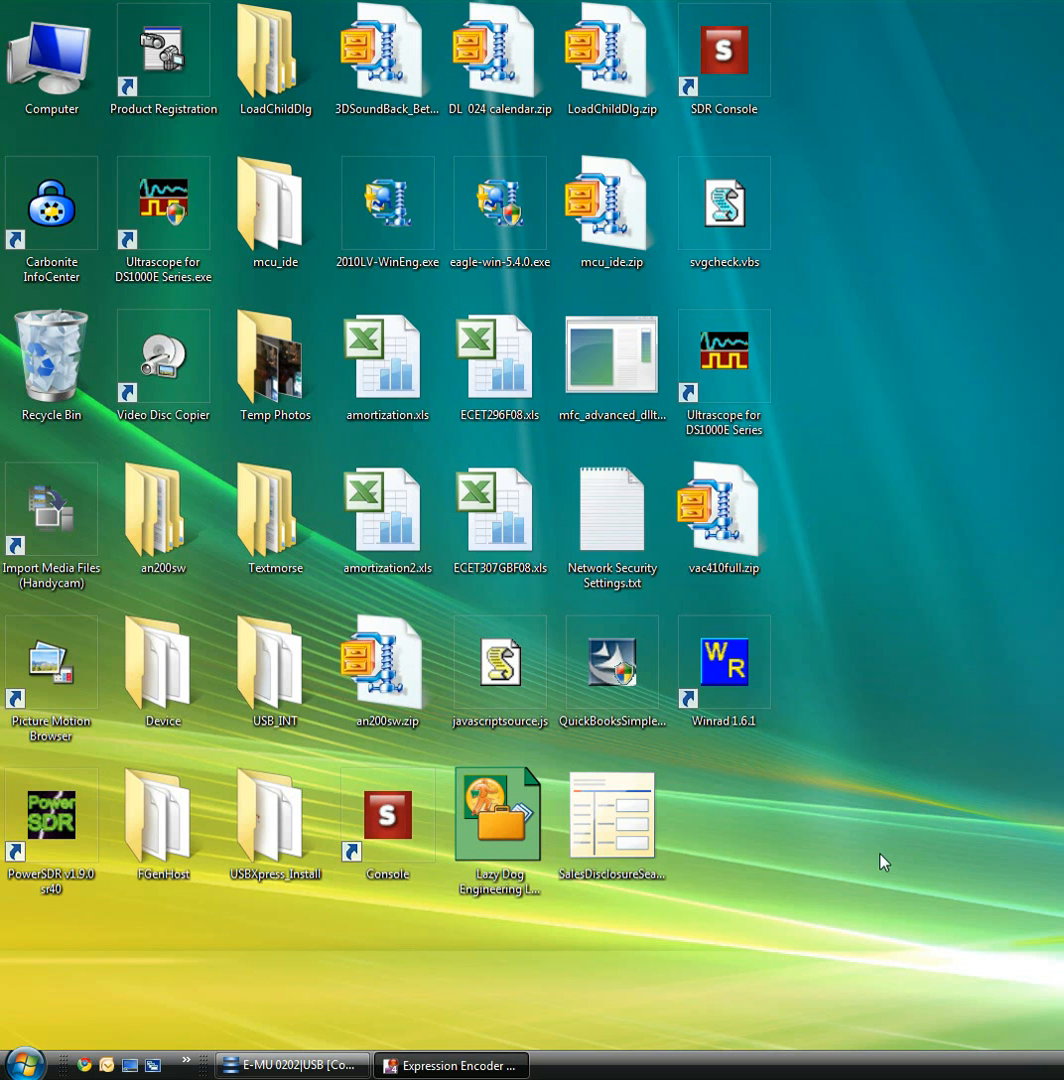
pyautogui.moveTo(884, 880)
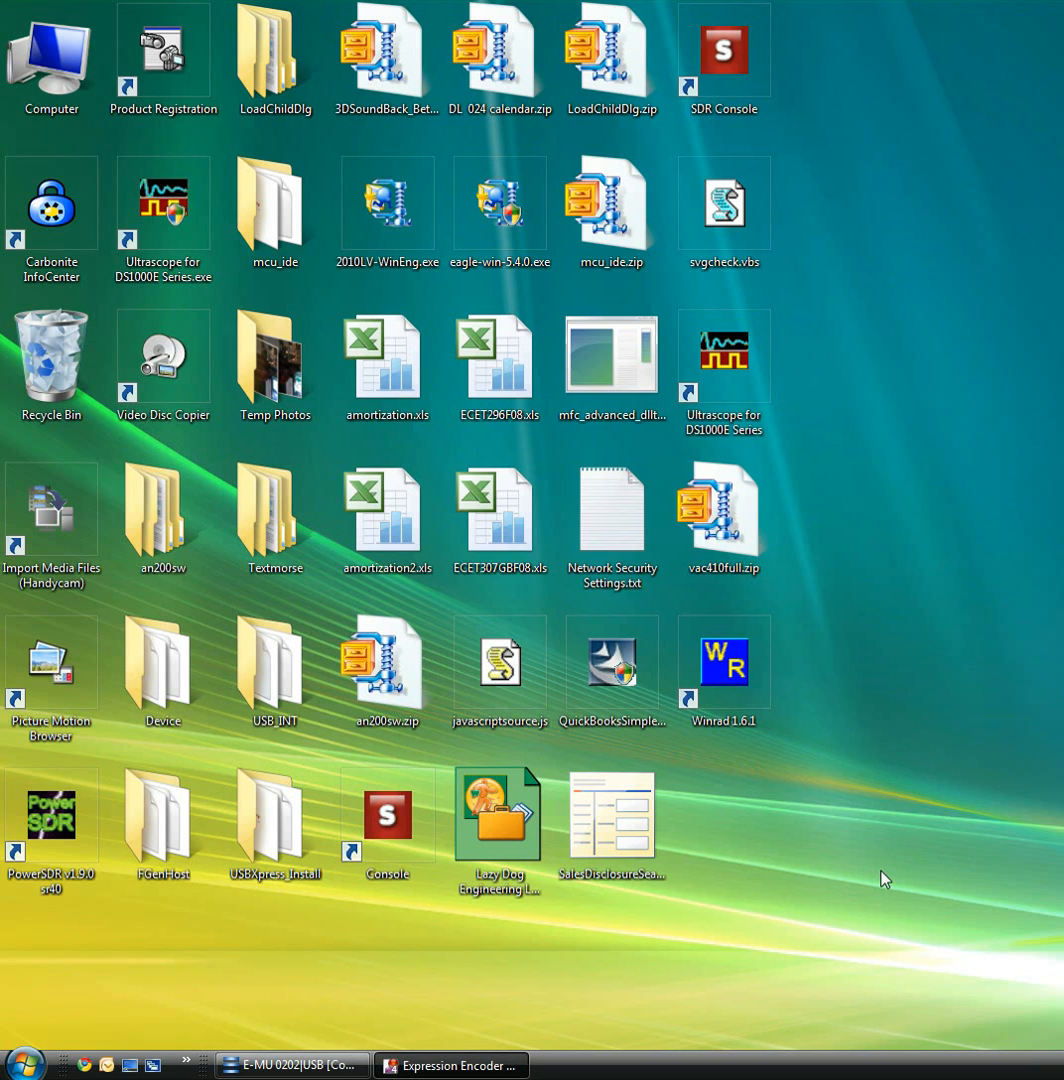
pyautogui.moveTo(884, 862)
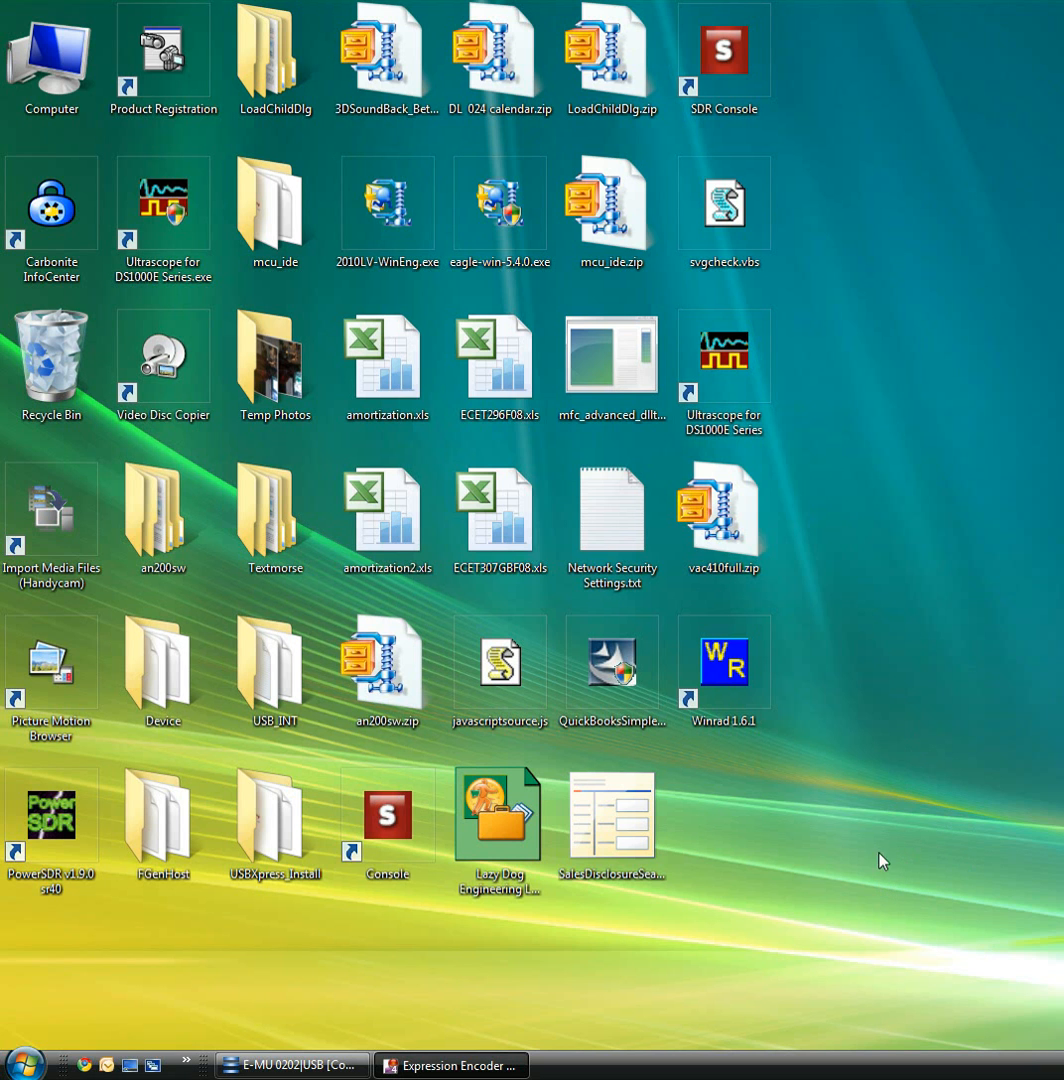
pyautogui.moveTo(928, 892)
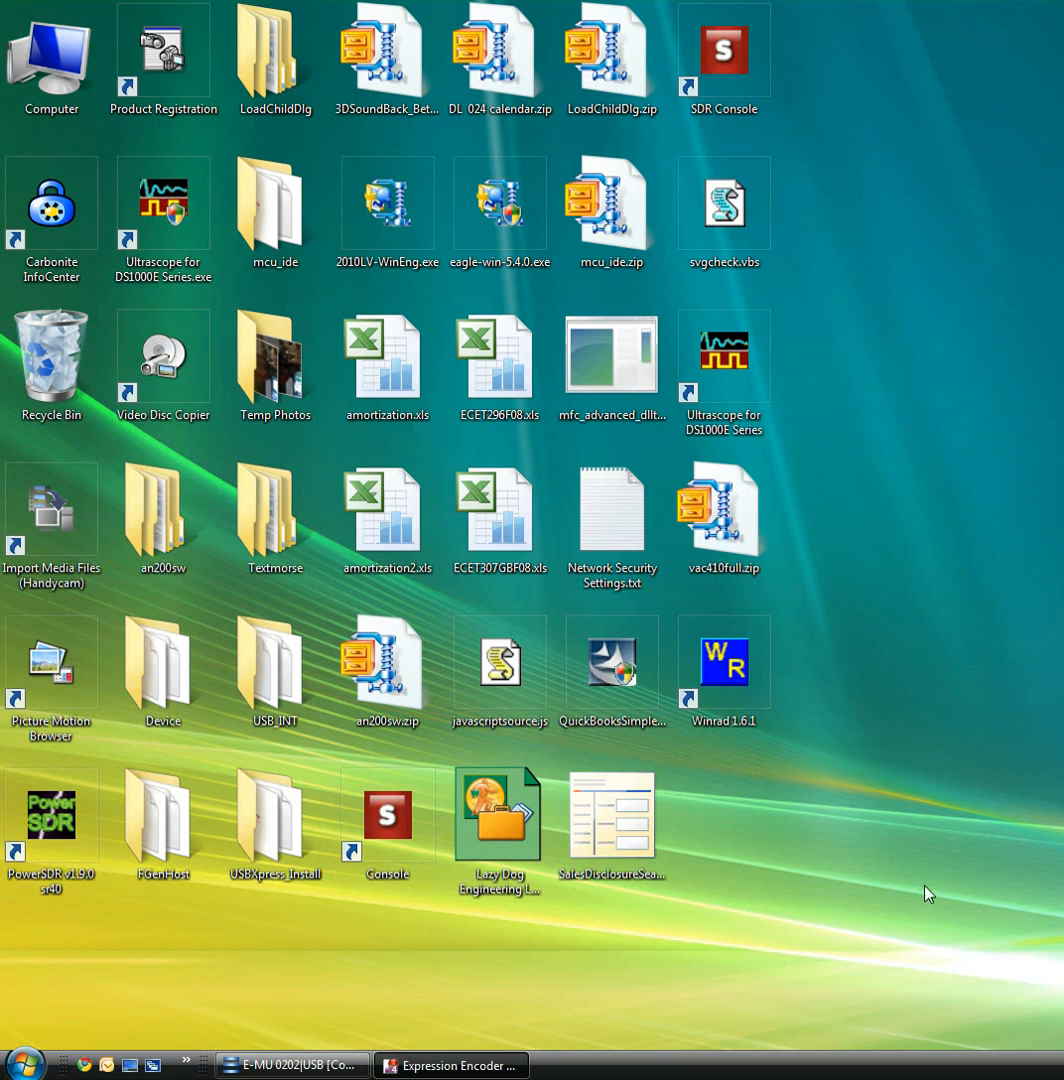
pyautogui.moveTo(918, 856)
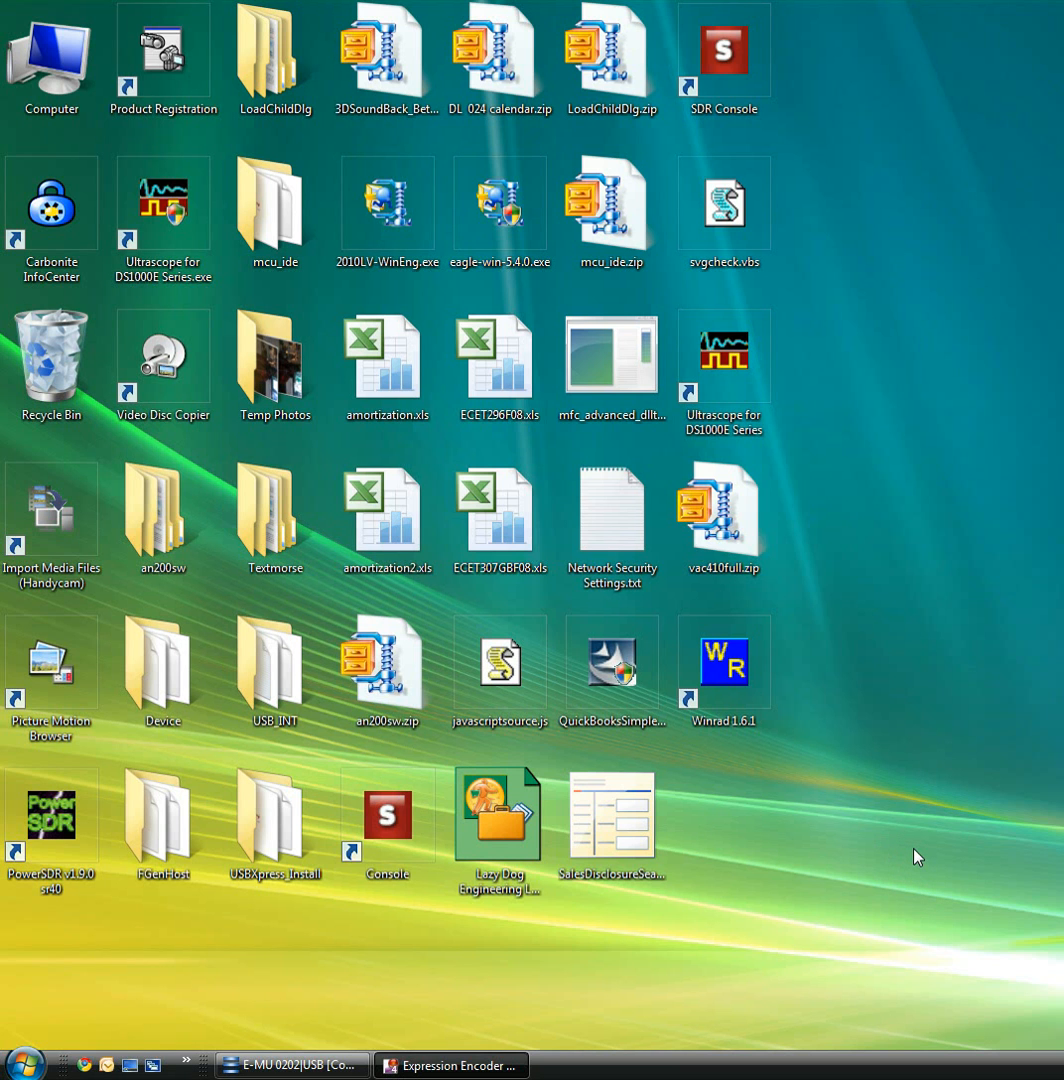
pyautogui.moveTo(962, 852)
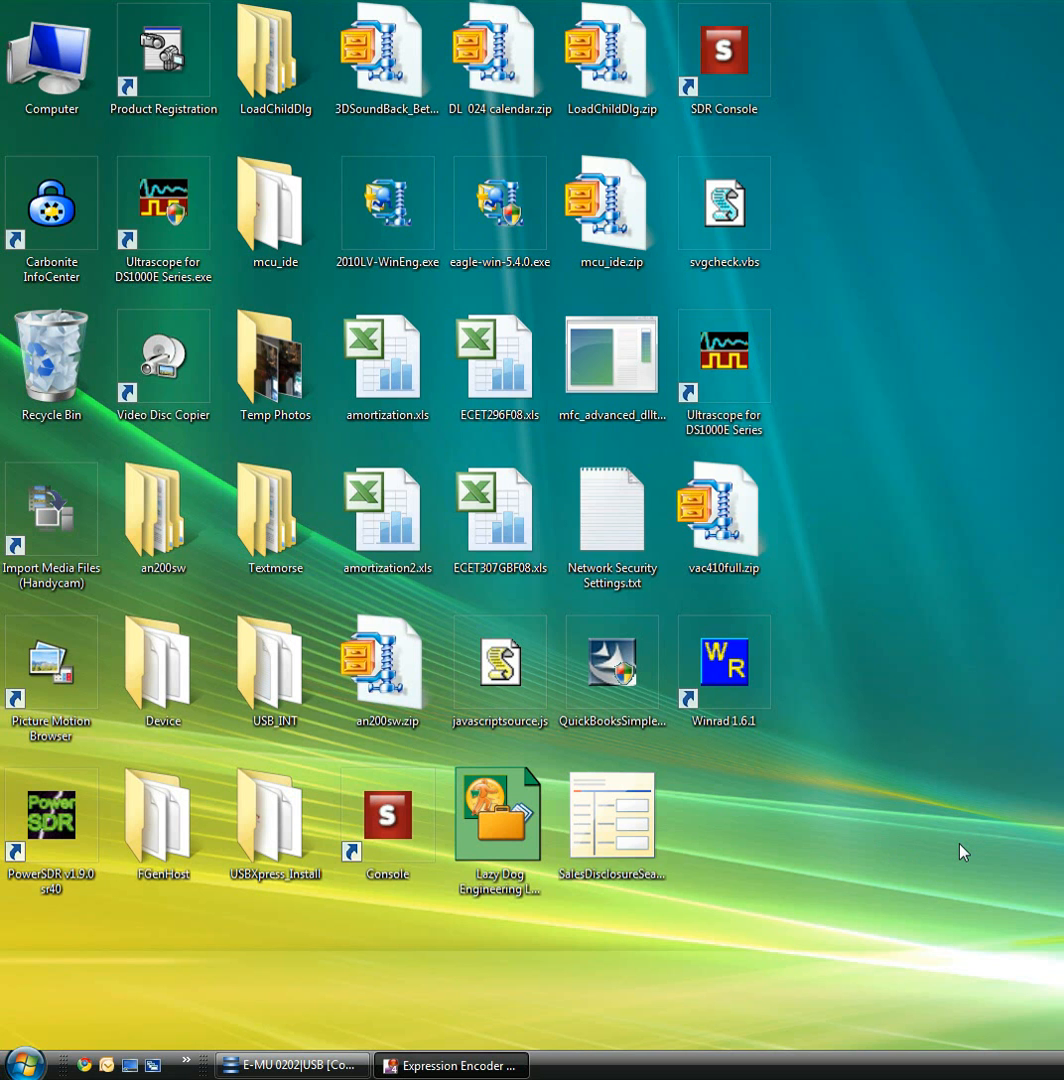
pyautogui.moveTo(996, 852)
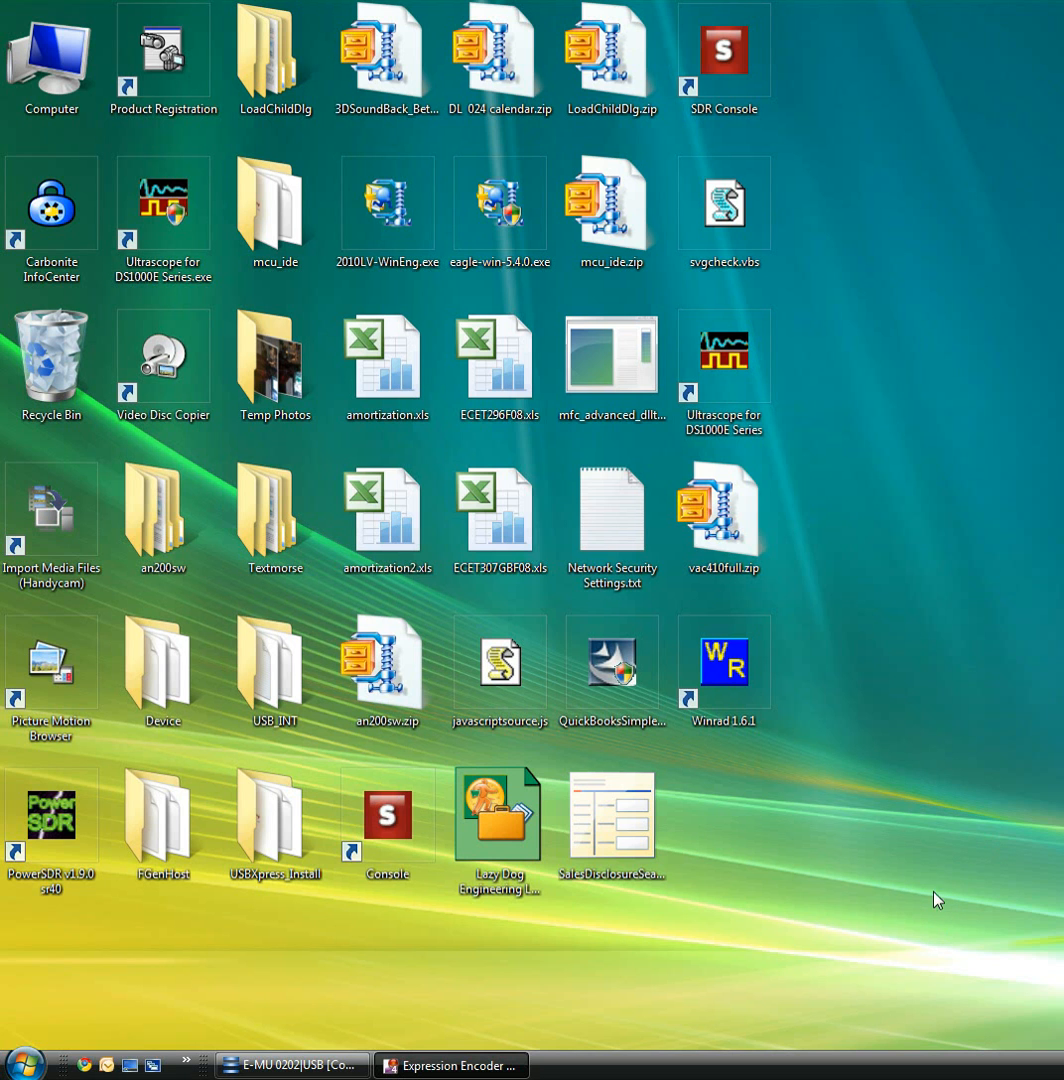
pyautogui.moveTo(972, 840)
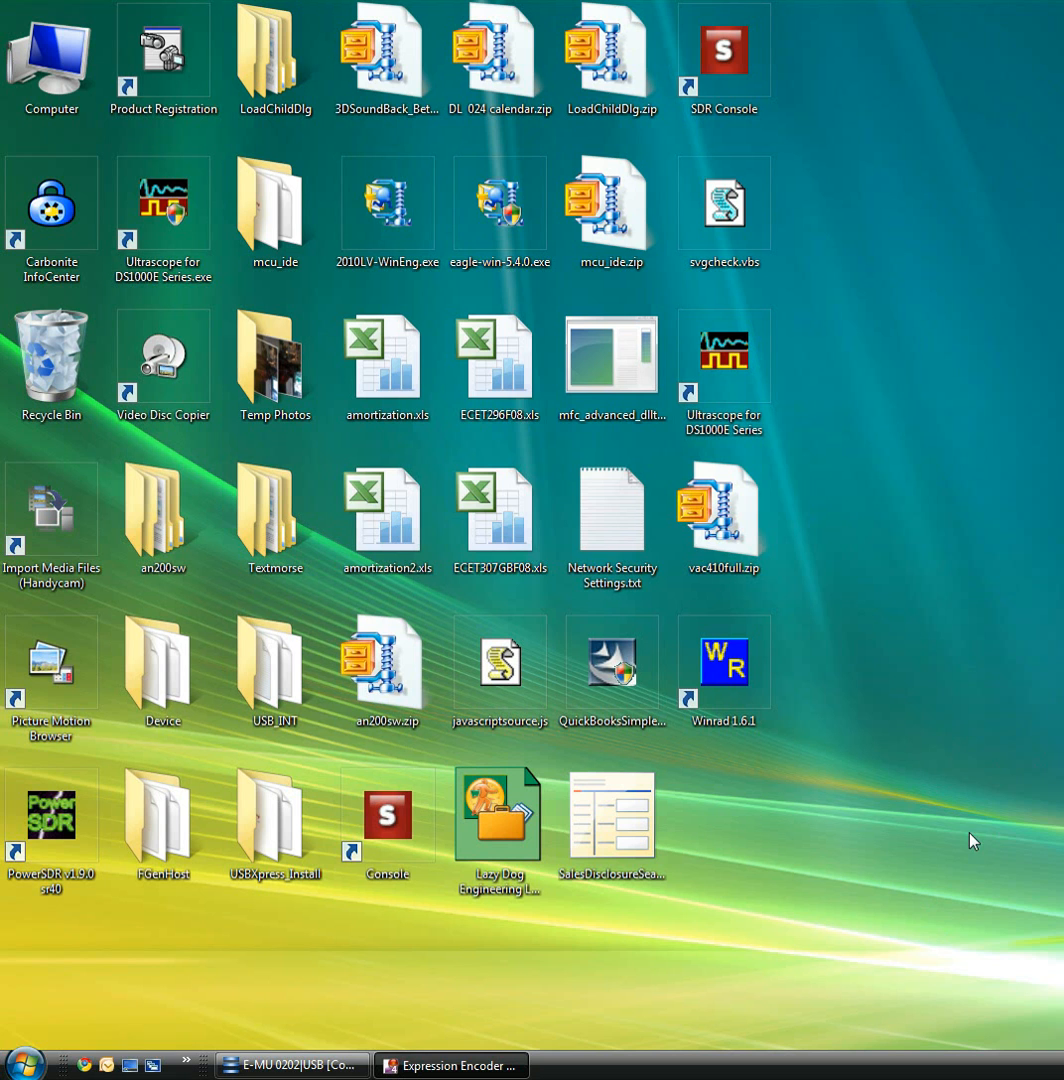
pyautogui.moveTo(984, 774)
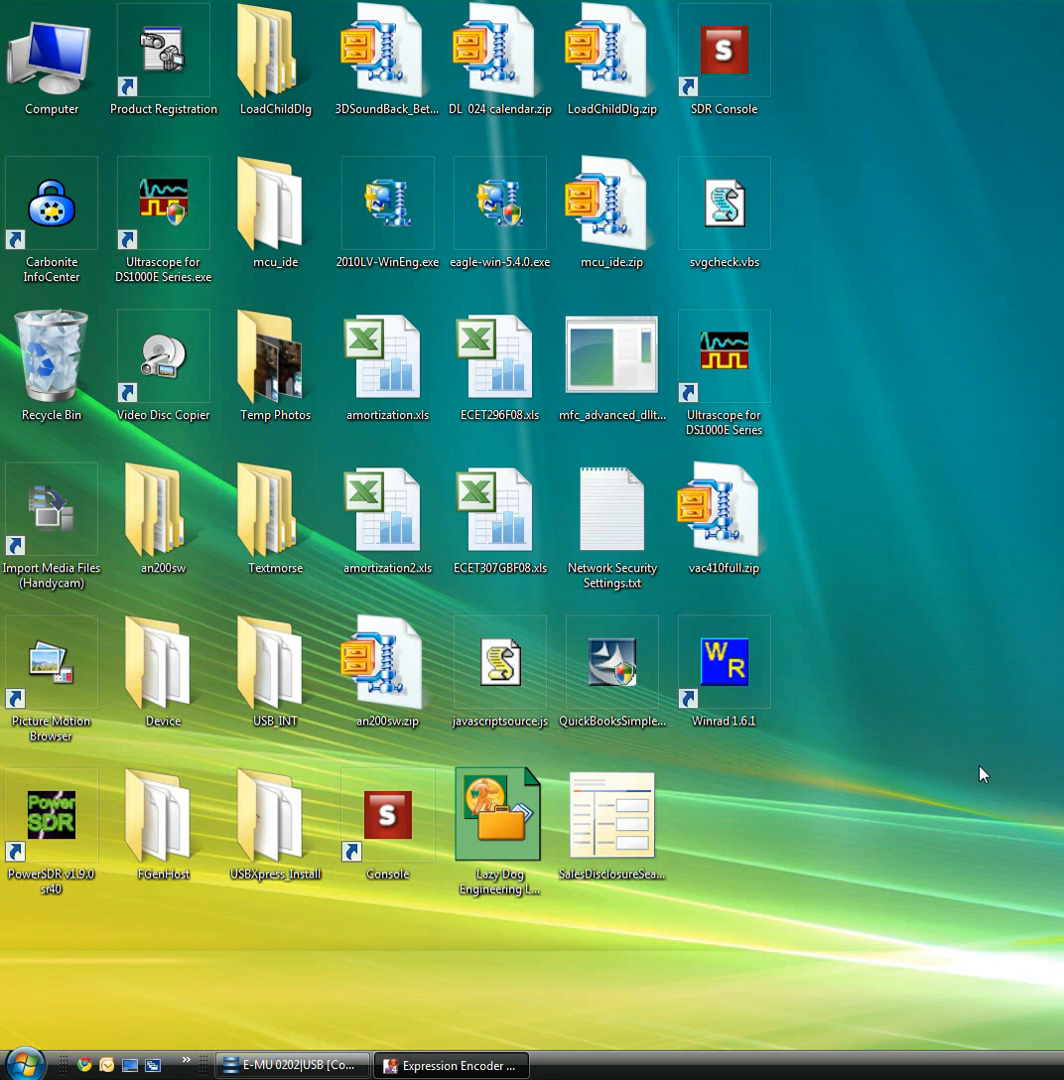
pyautogui.moveTo(834, 876)
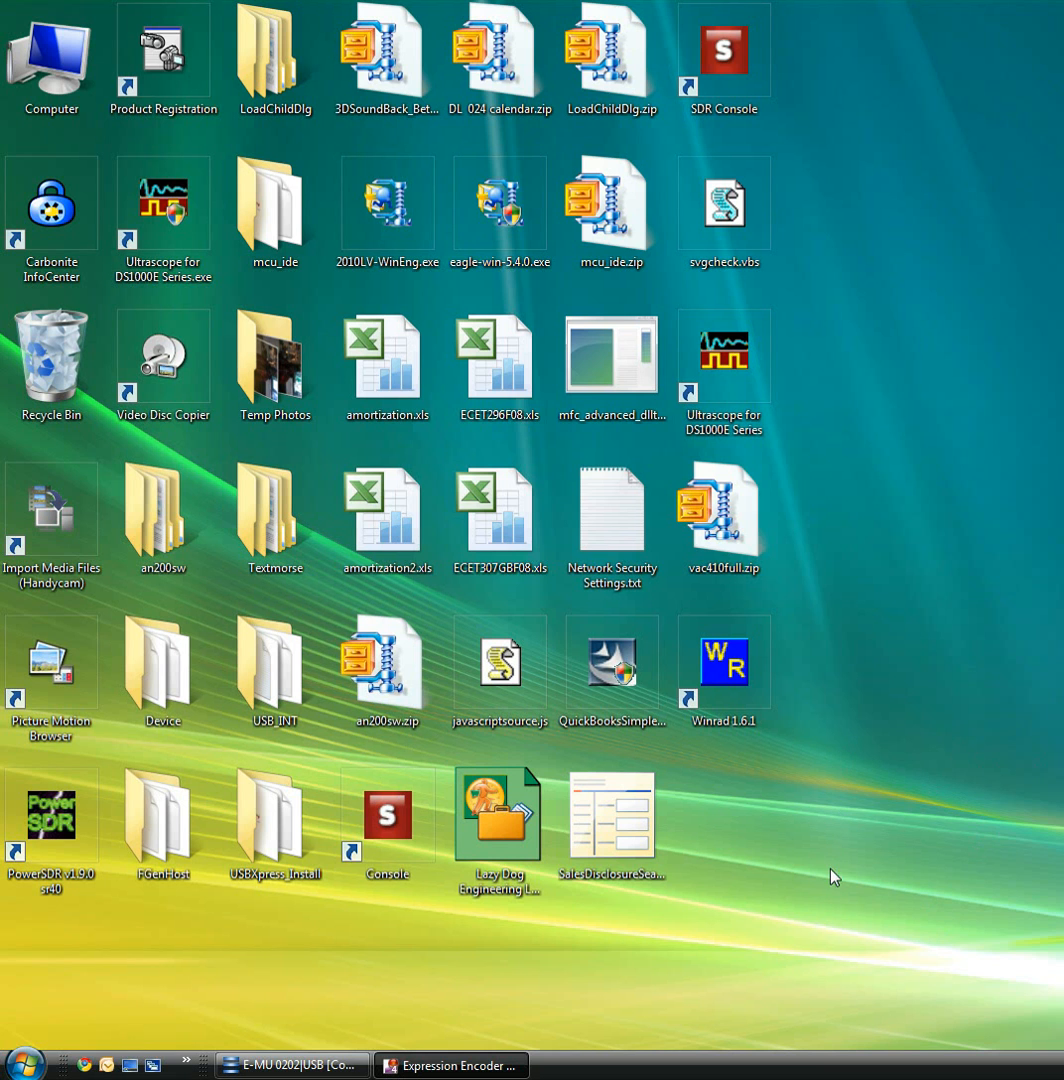
pyautogui.moveTo(796, 804)
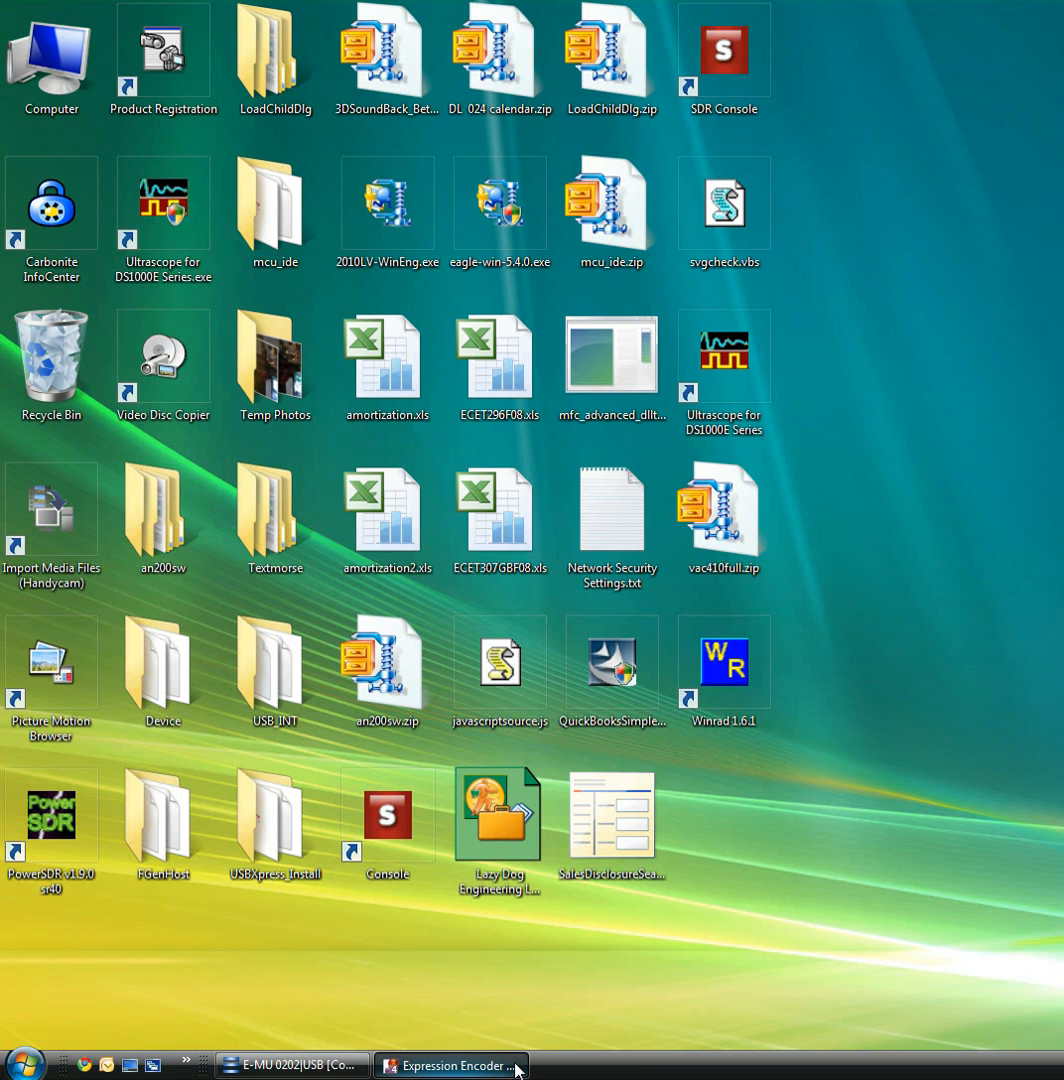
pyautogui.moveTo(24, 1058)
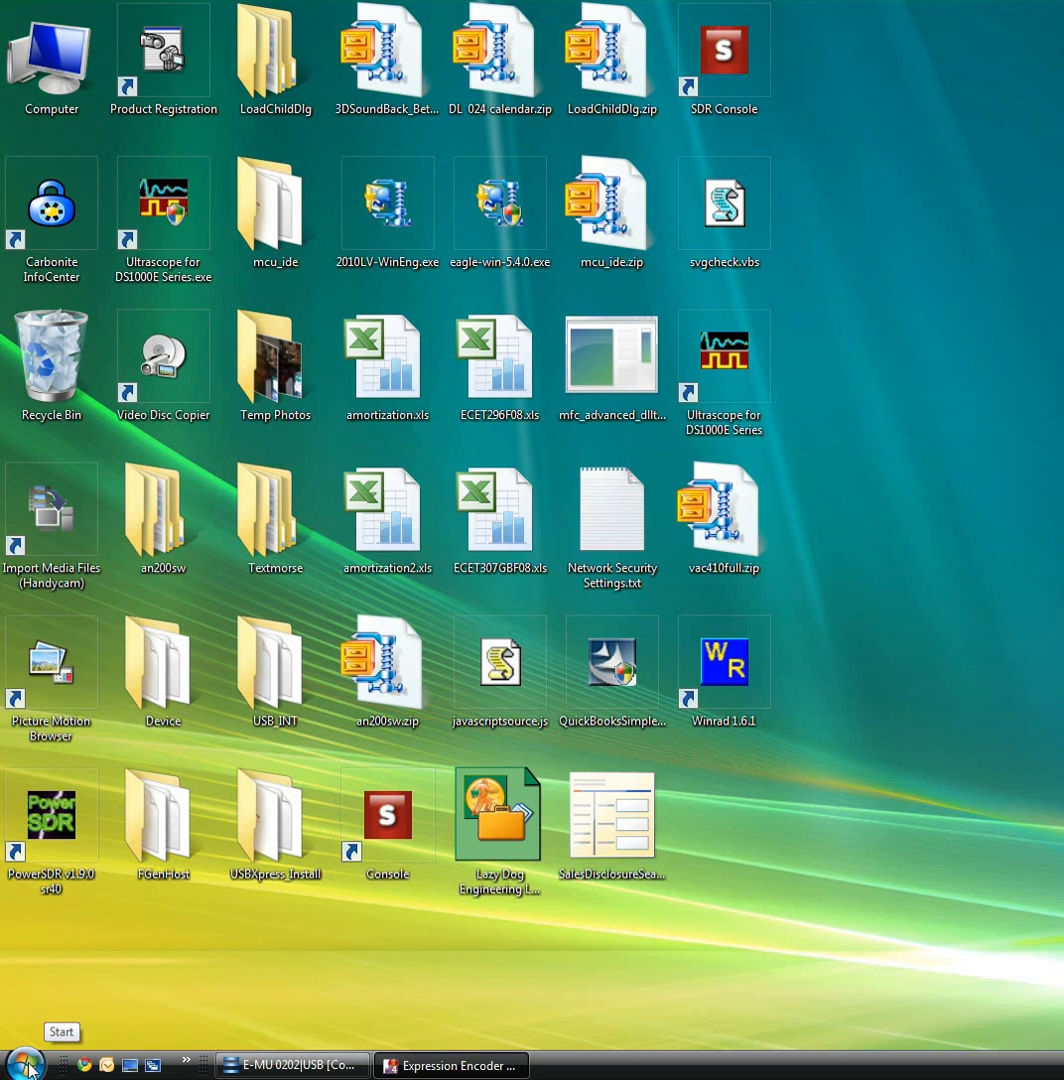
pyautogui.moveTo(30, 1060)
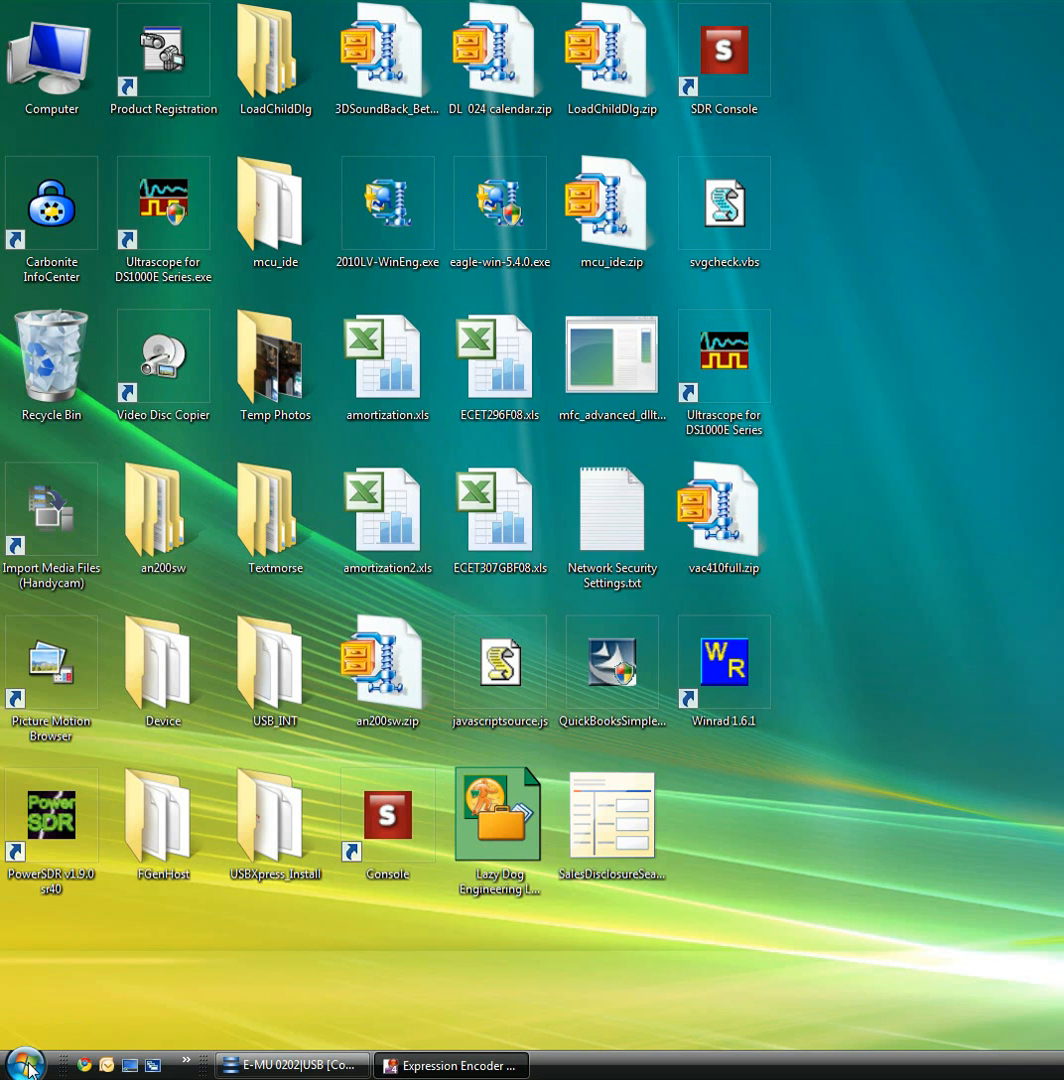
# - Launch Winrad 1.6.1 from the Start menu and confirm the Select Device dialog
pyautogui.click(22, 1060)
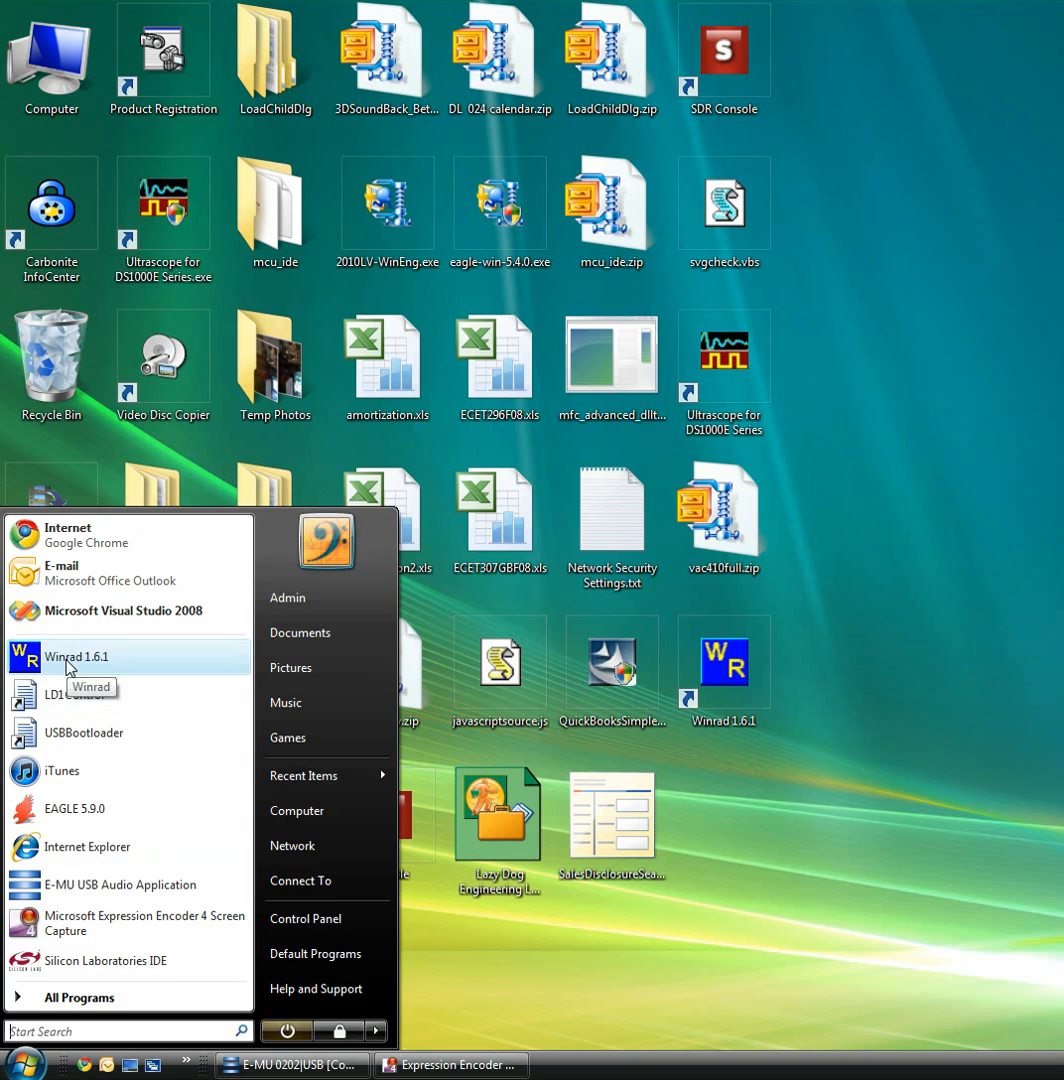
pyautogui.click(76, 656)
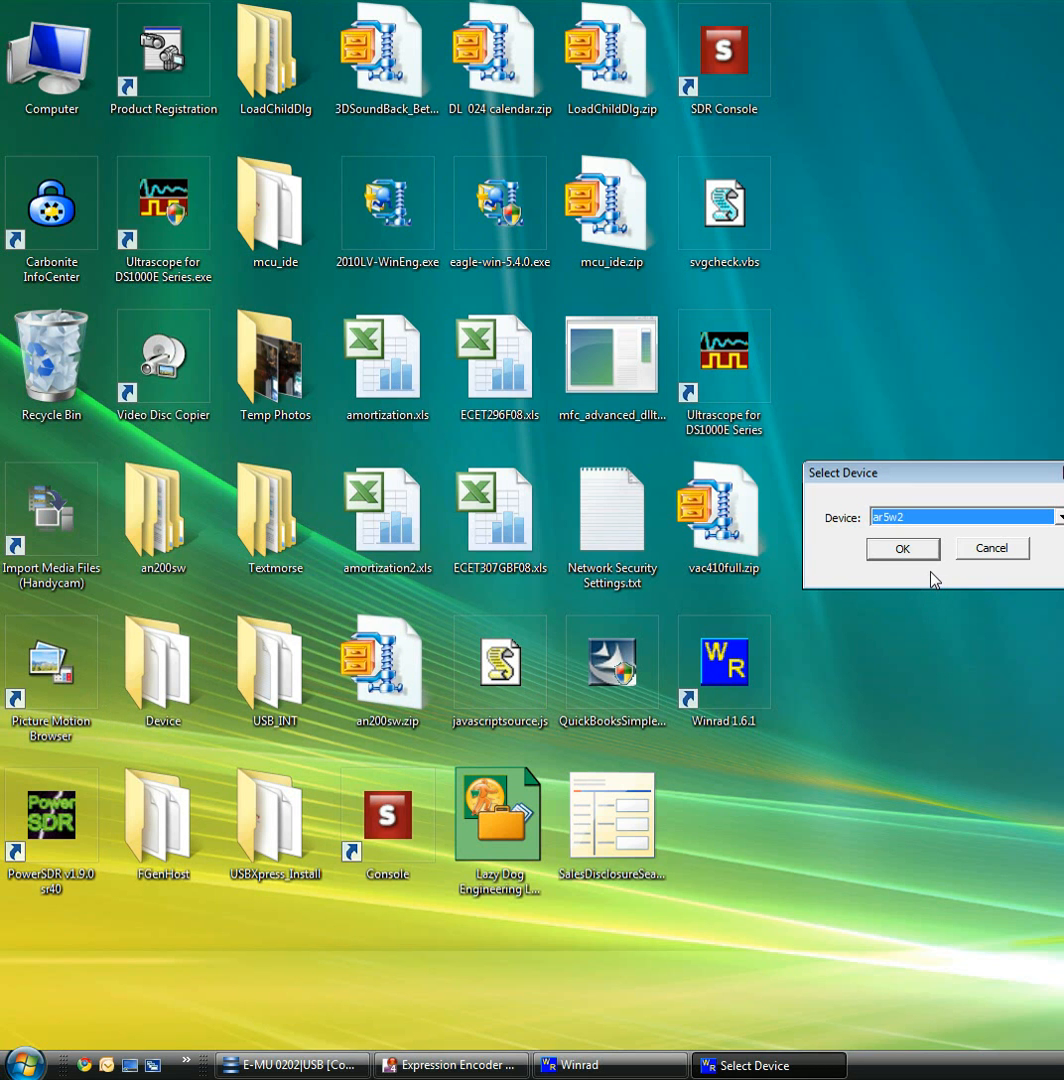
pyautogui.moveTo(924, 576)
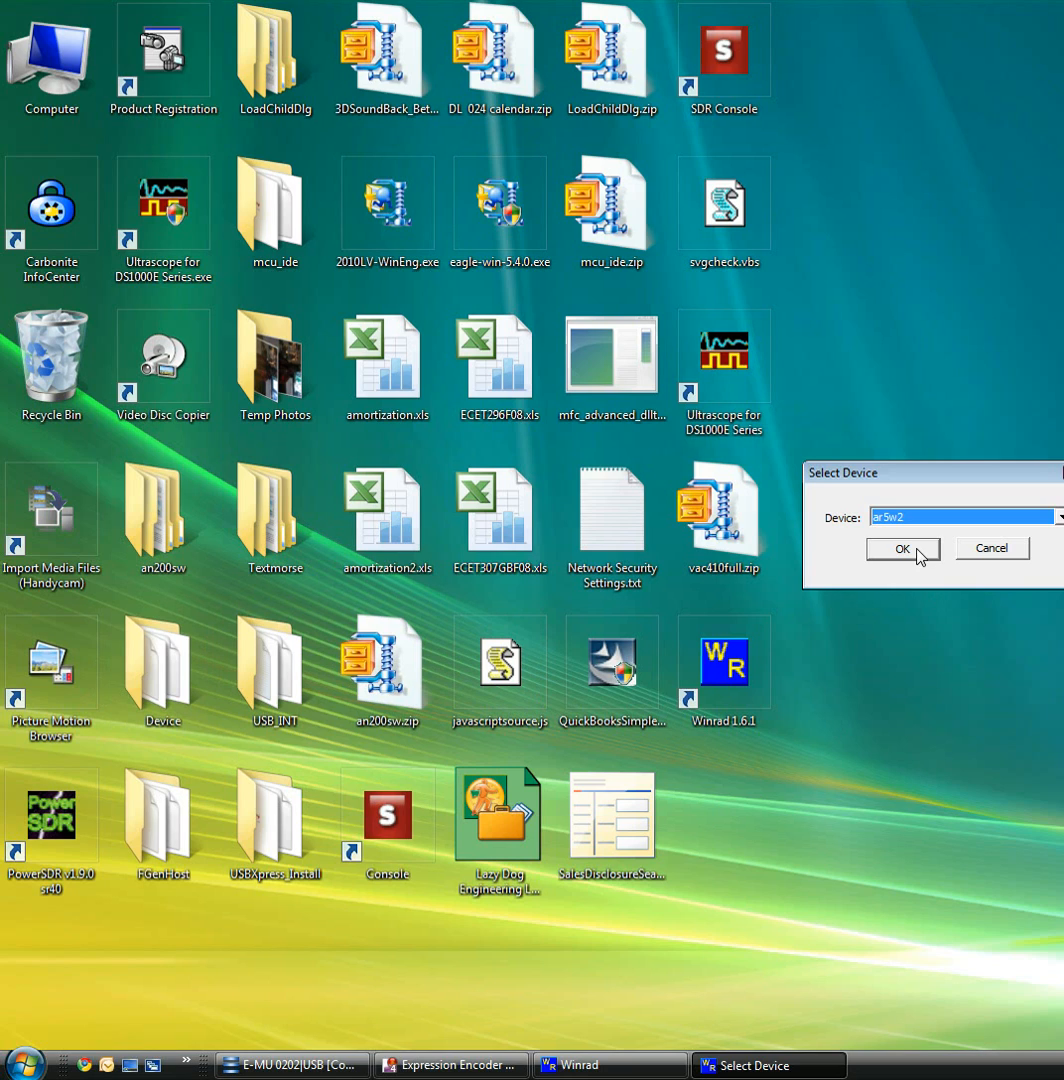
pyautogui.click(902, 548)
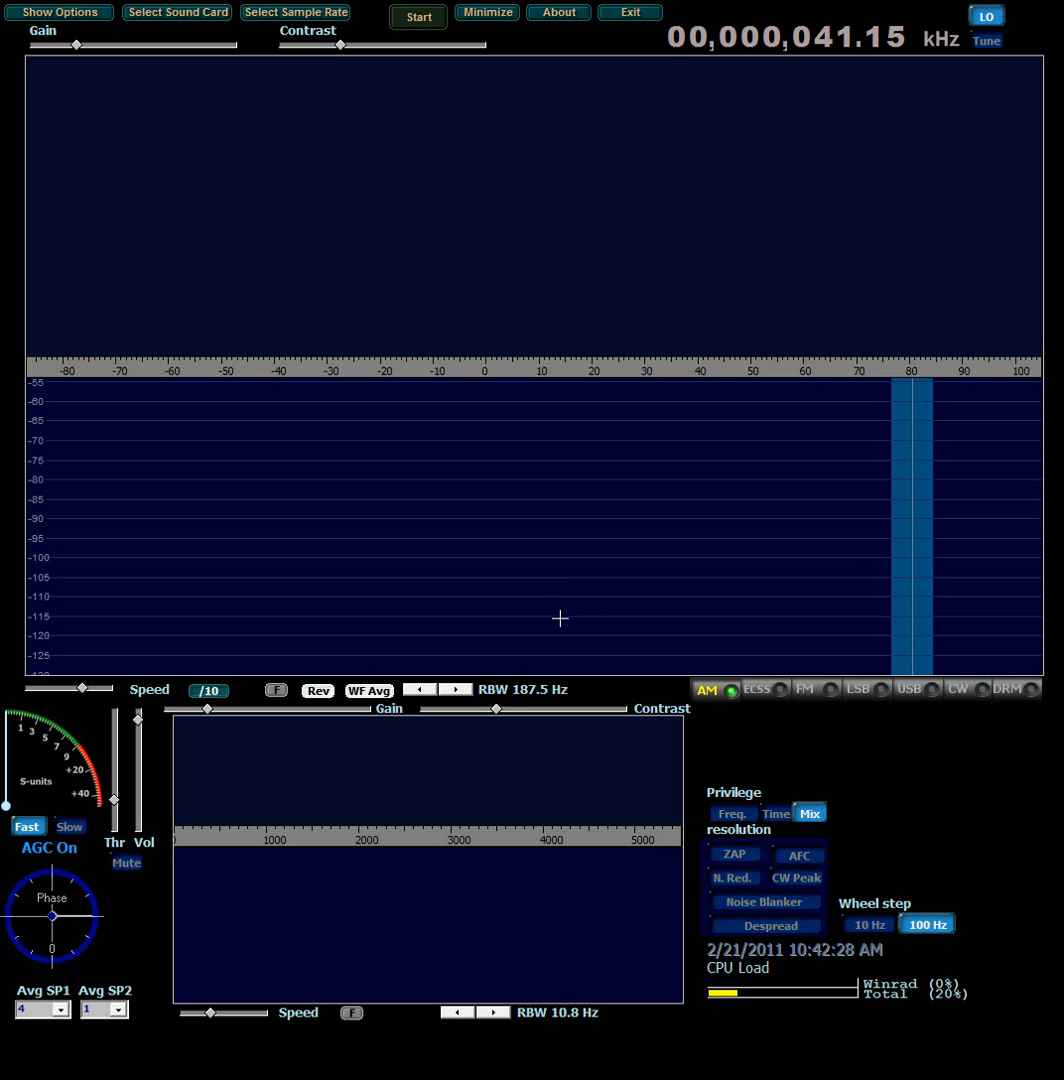
# - Choose LD1 as the input source from Show Options > Select Input
pyautogui.click(56, 12)
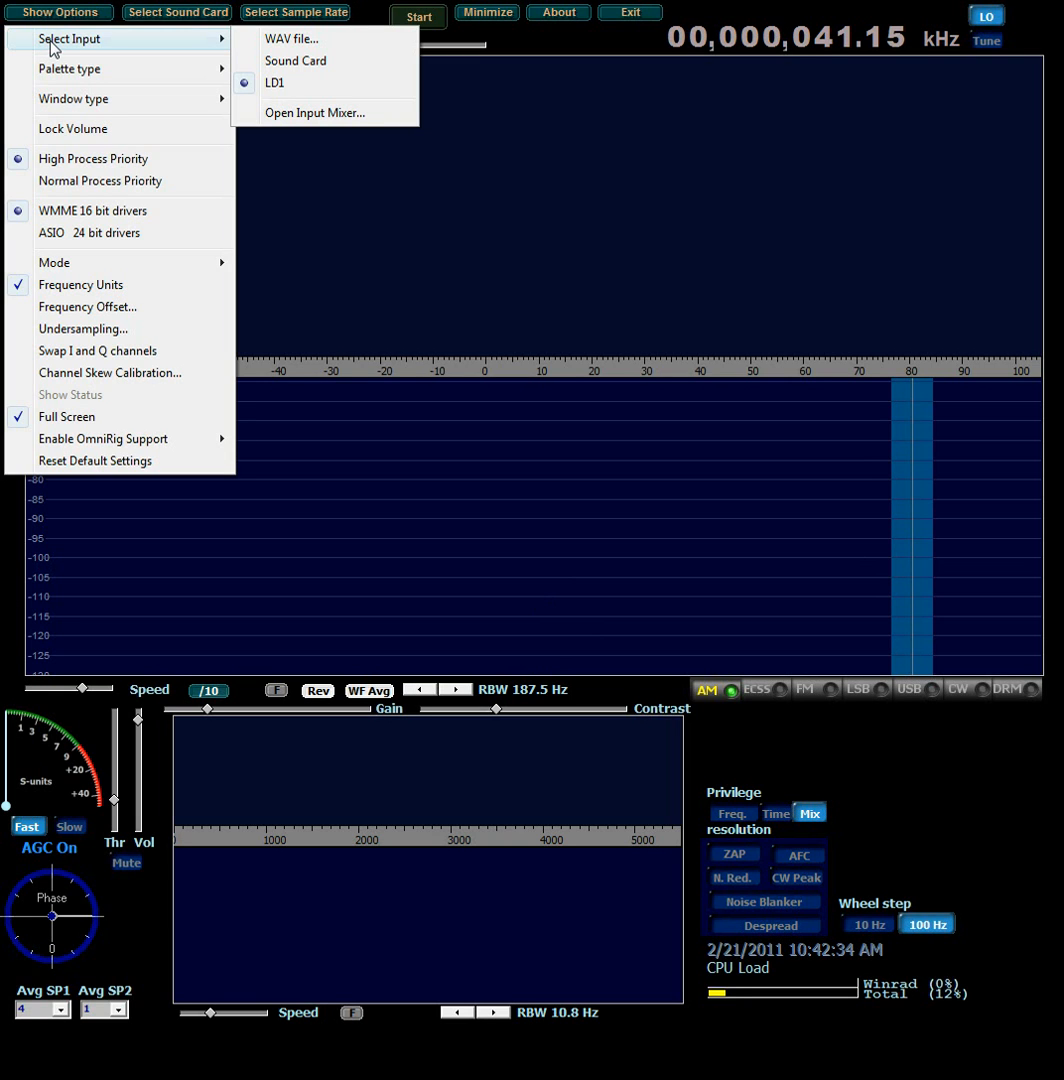
pyautogui.moveTo(80, 48)
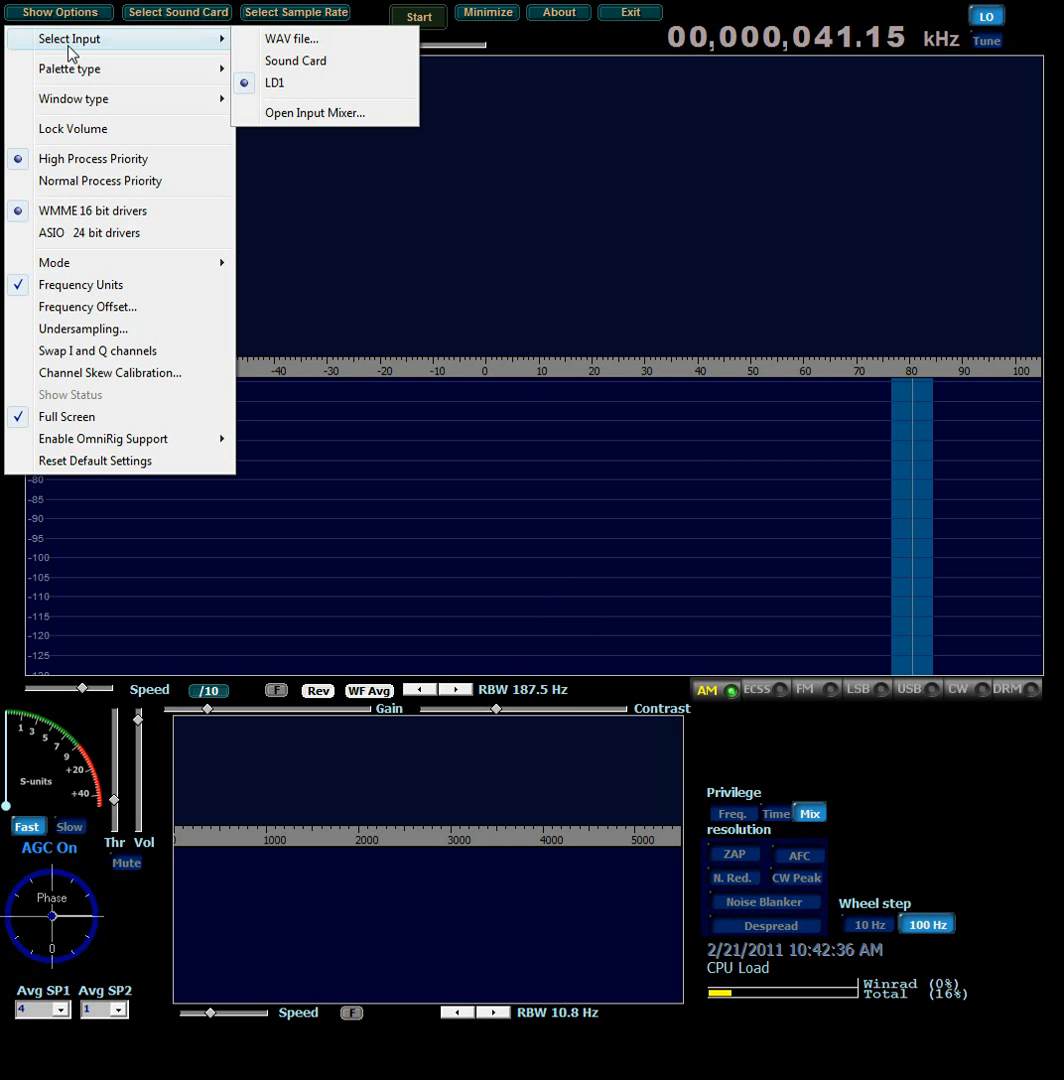
pyautogui.moveTo(298, 96)
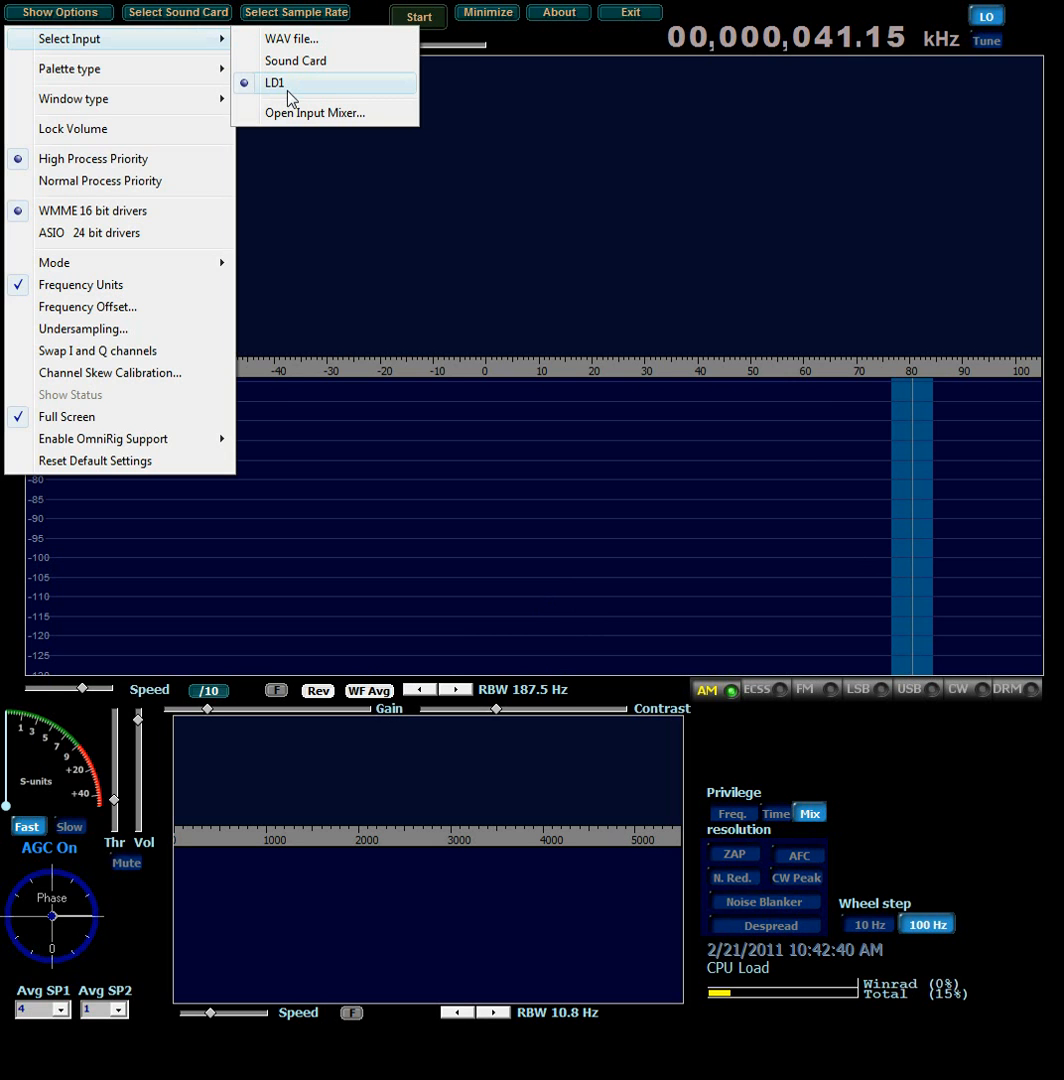
pyautogui.click(274, 82)
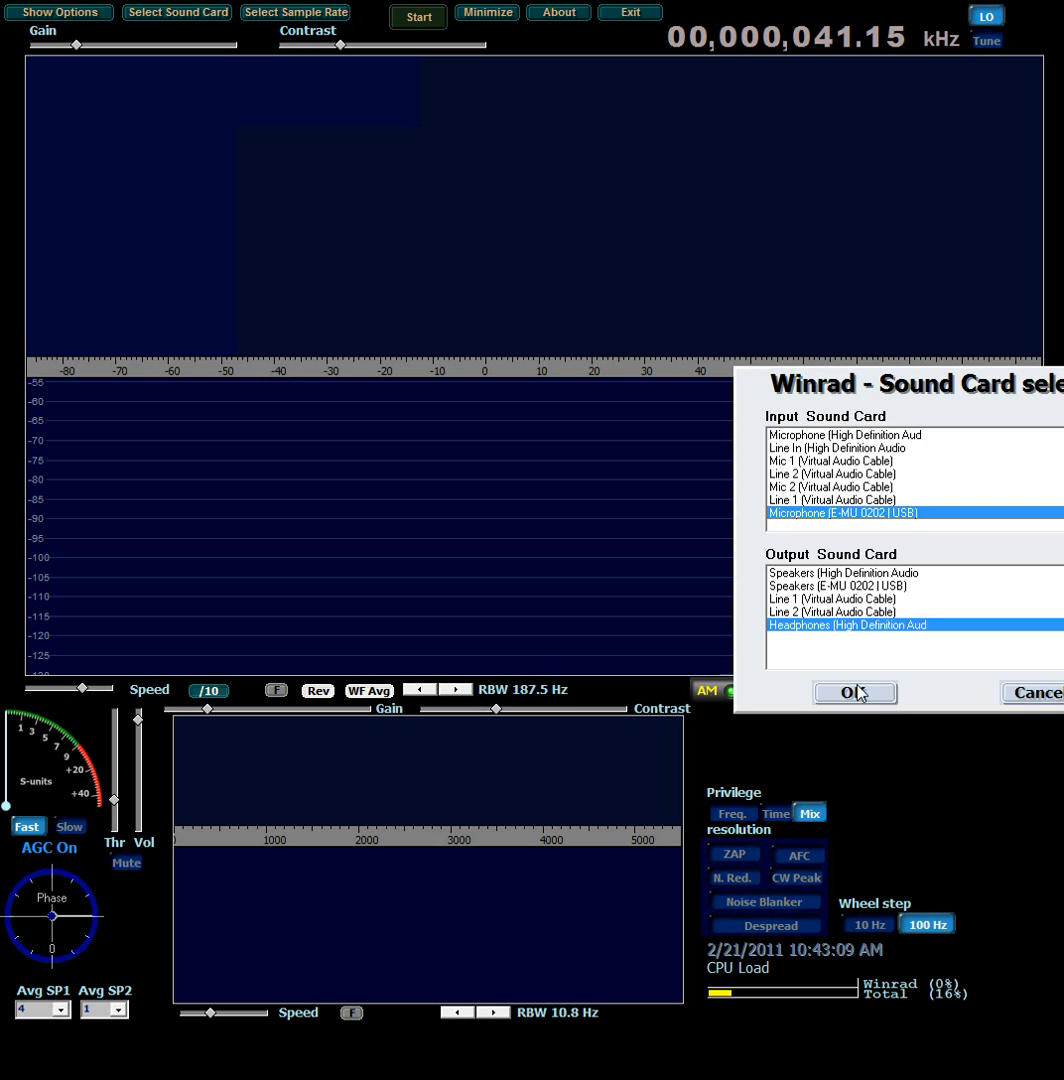
# - Confirm the E-MU 0202 USB microphone input and headphones output in the Sound Card dialog
pyautogui.click(856, 692)
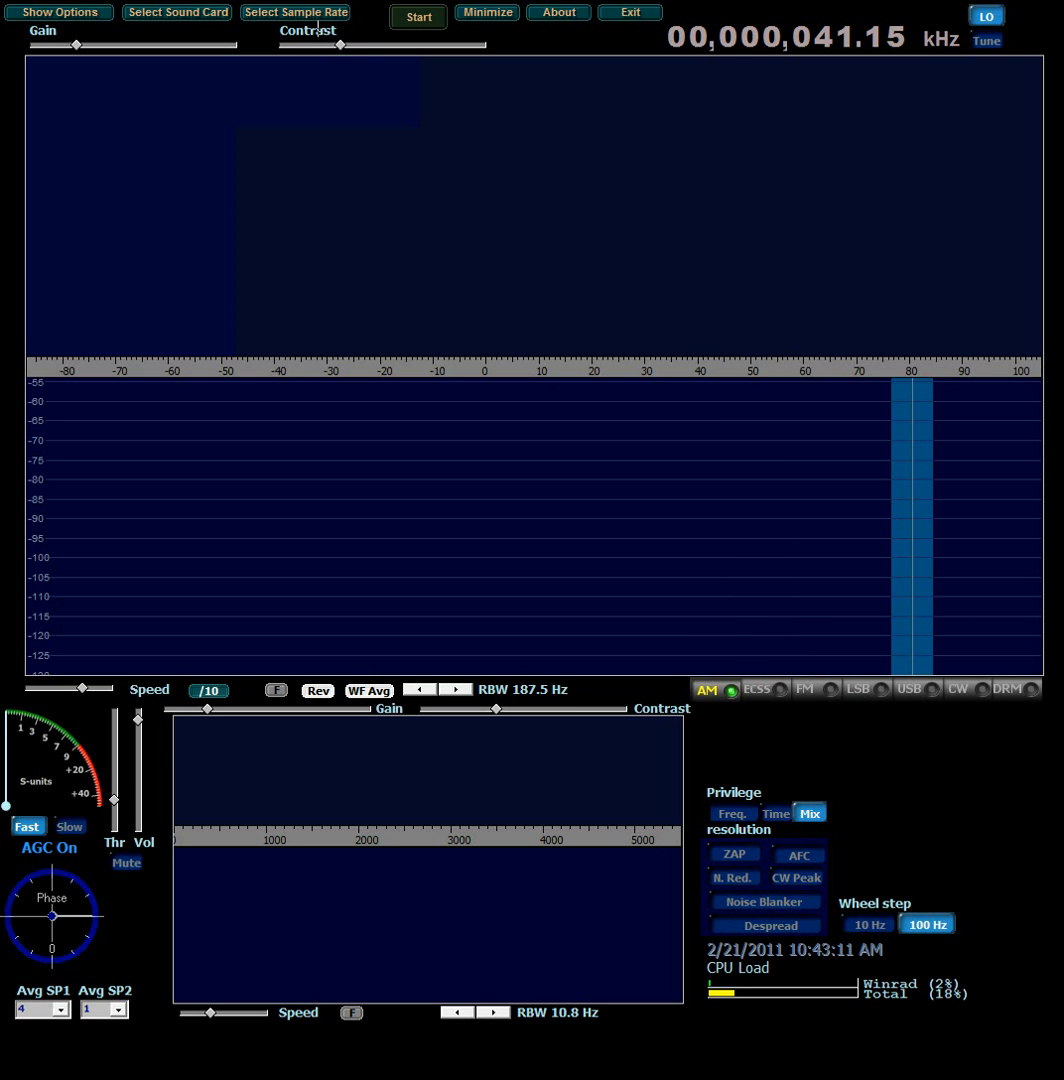
# - Set sample rates to 192000 input and 11025 output, close the dialog, and move to Start
pyautogui.click(294, 12)
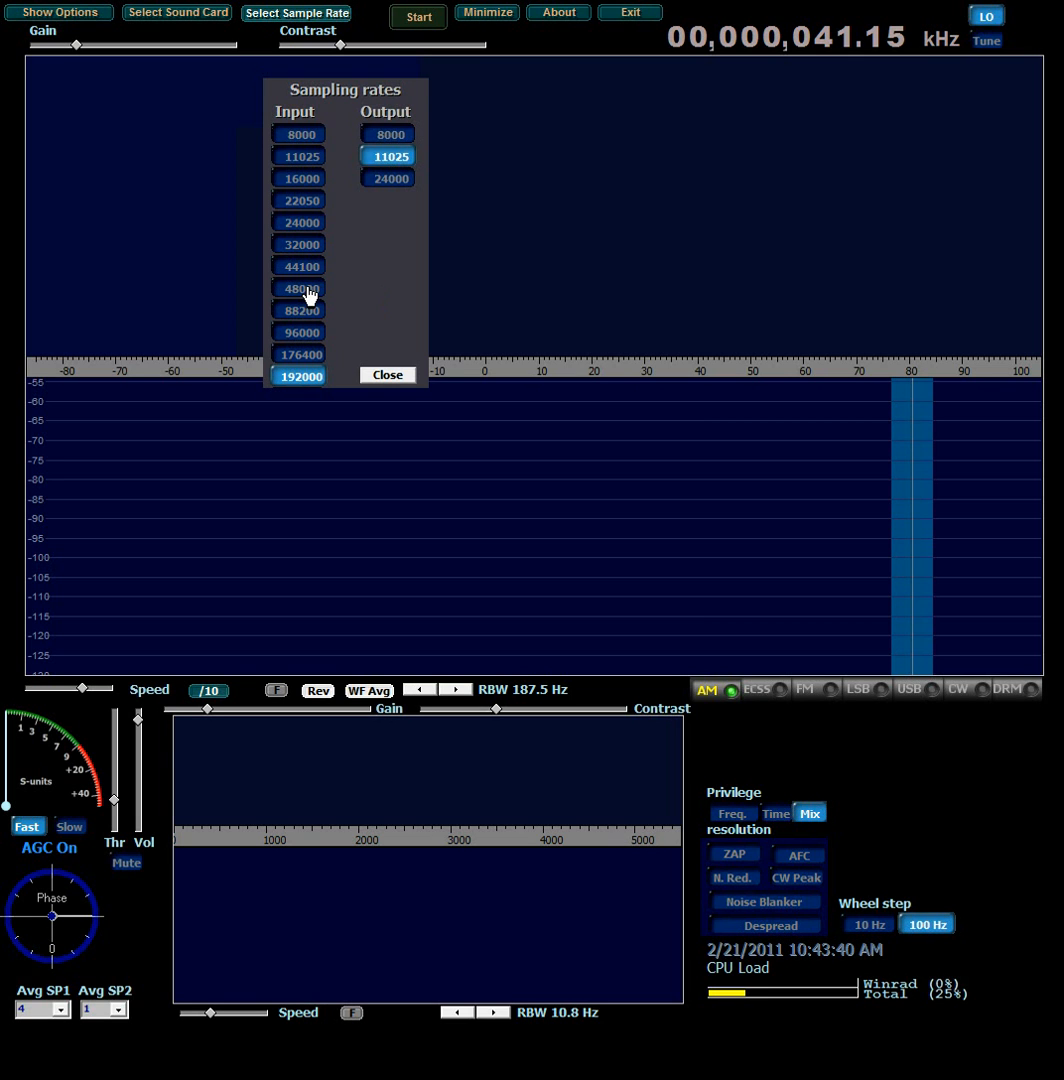
pyautogui.moveTo(314, 296)
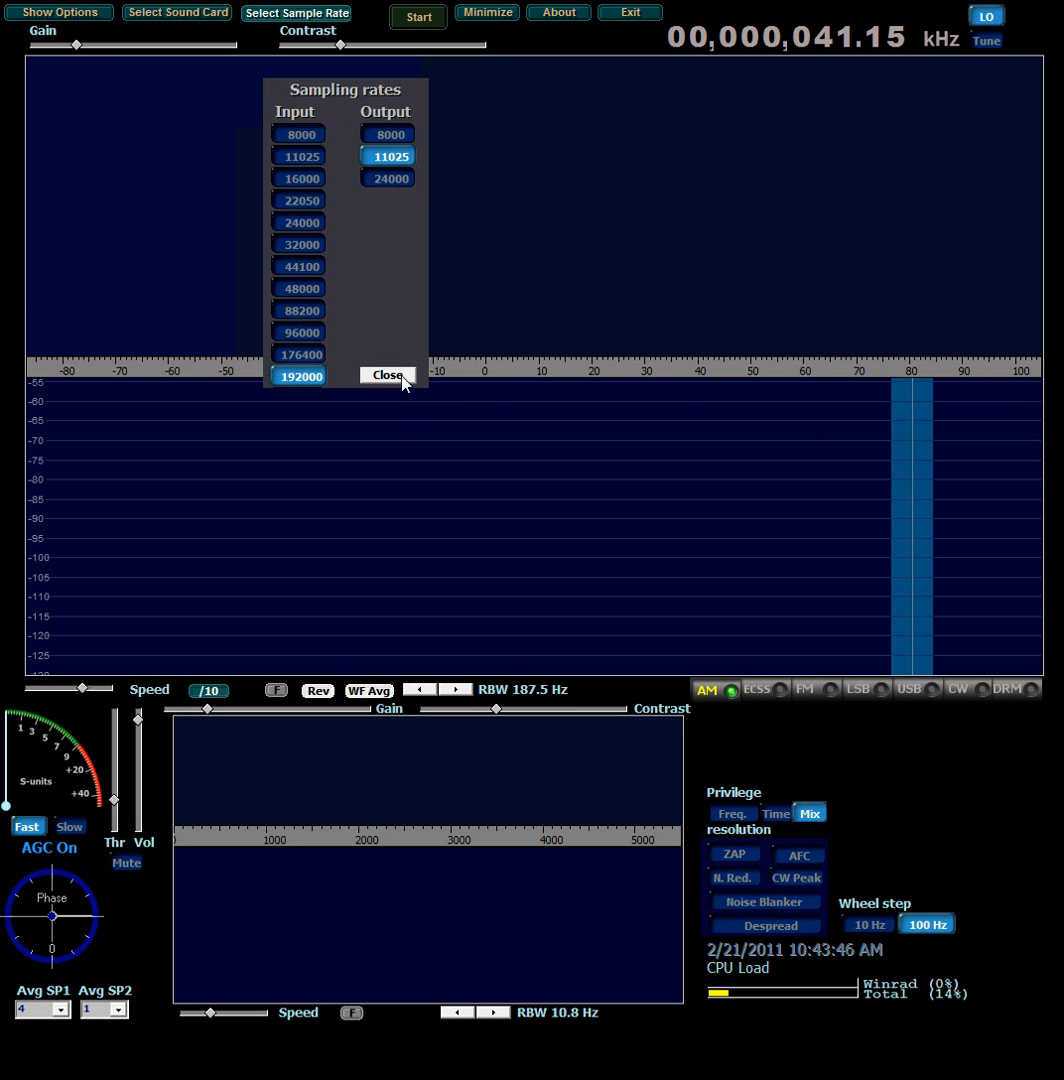
pyautogui.click(386, 376)
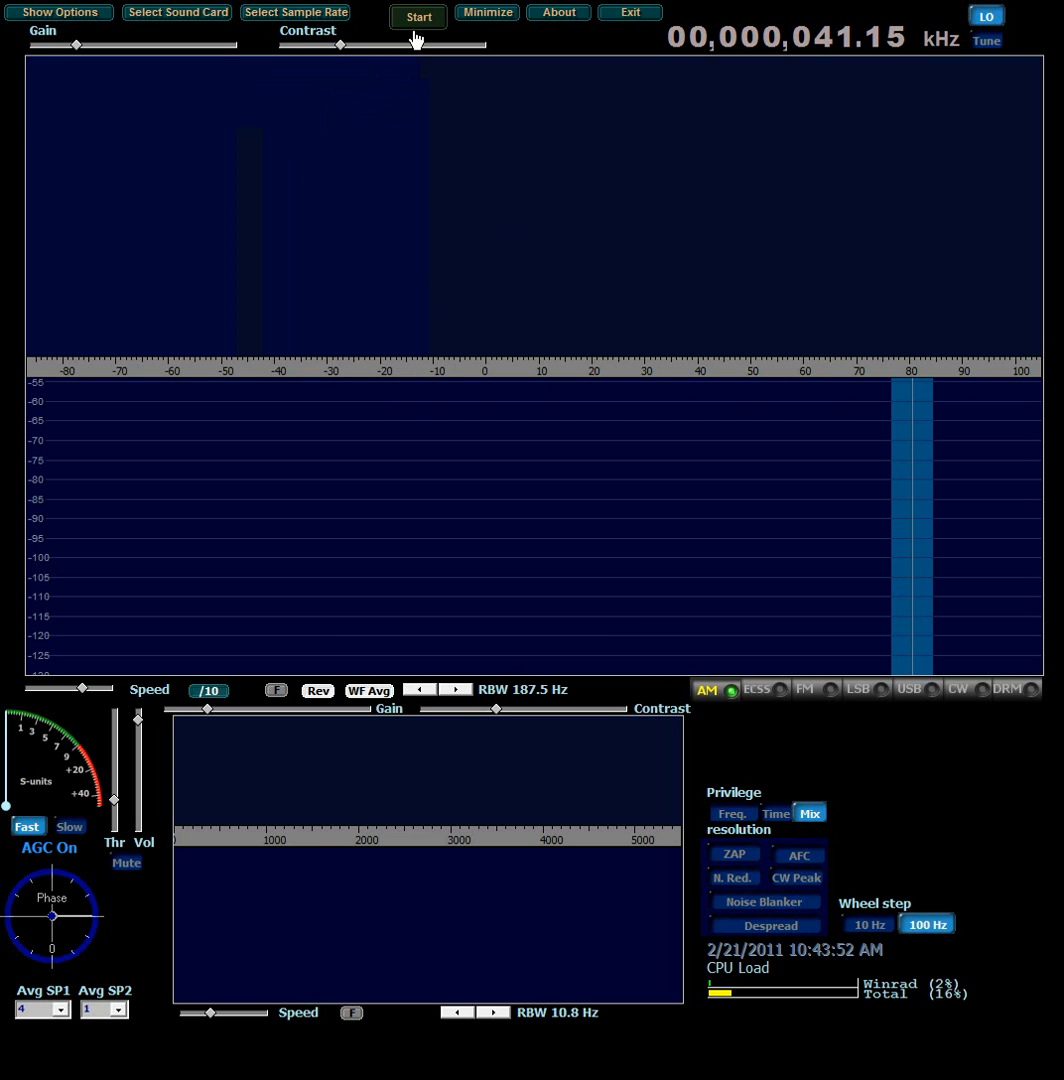
pyautogui.click(418, 16)
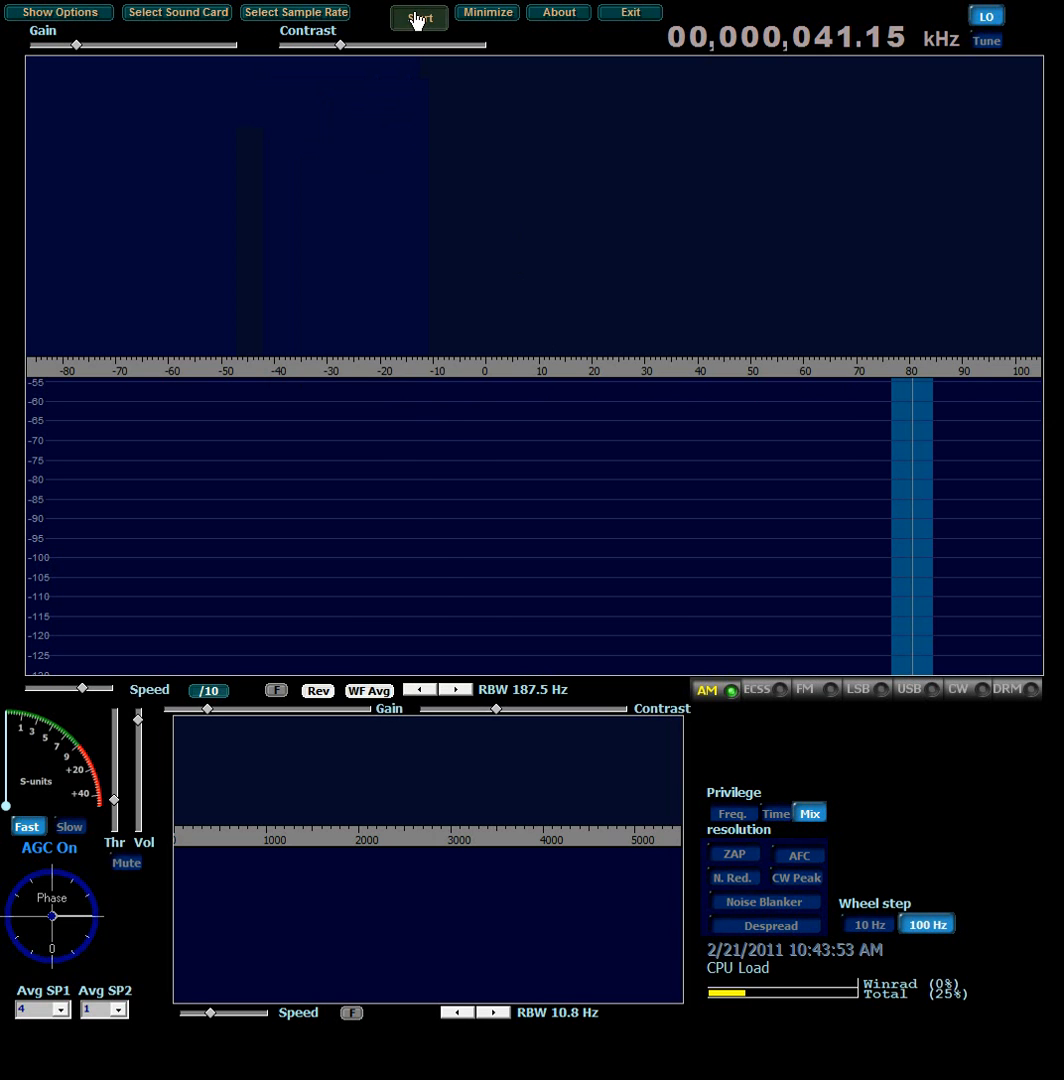
# - Start receiving so the spectrum and waterfall show live signals
pyautogui.click(418, 14)
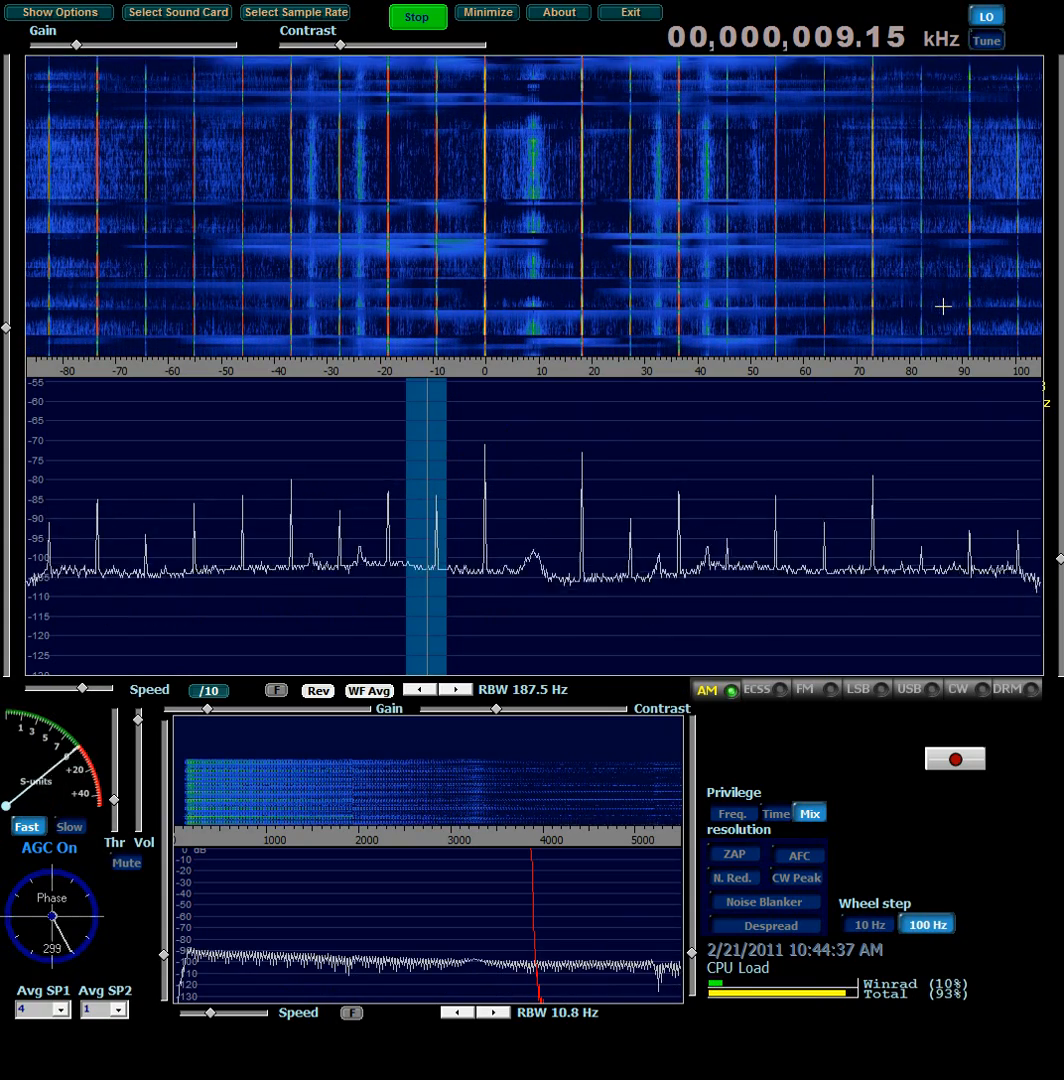
pyautogui.moveTo(644, 448)
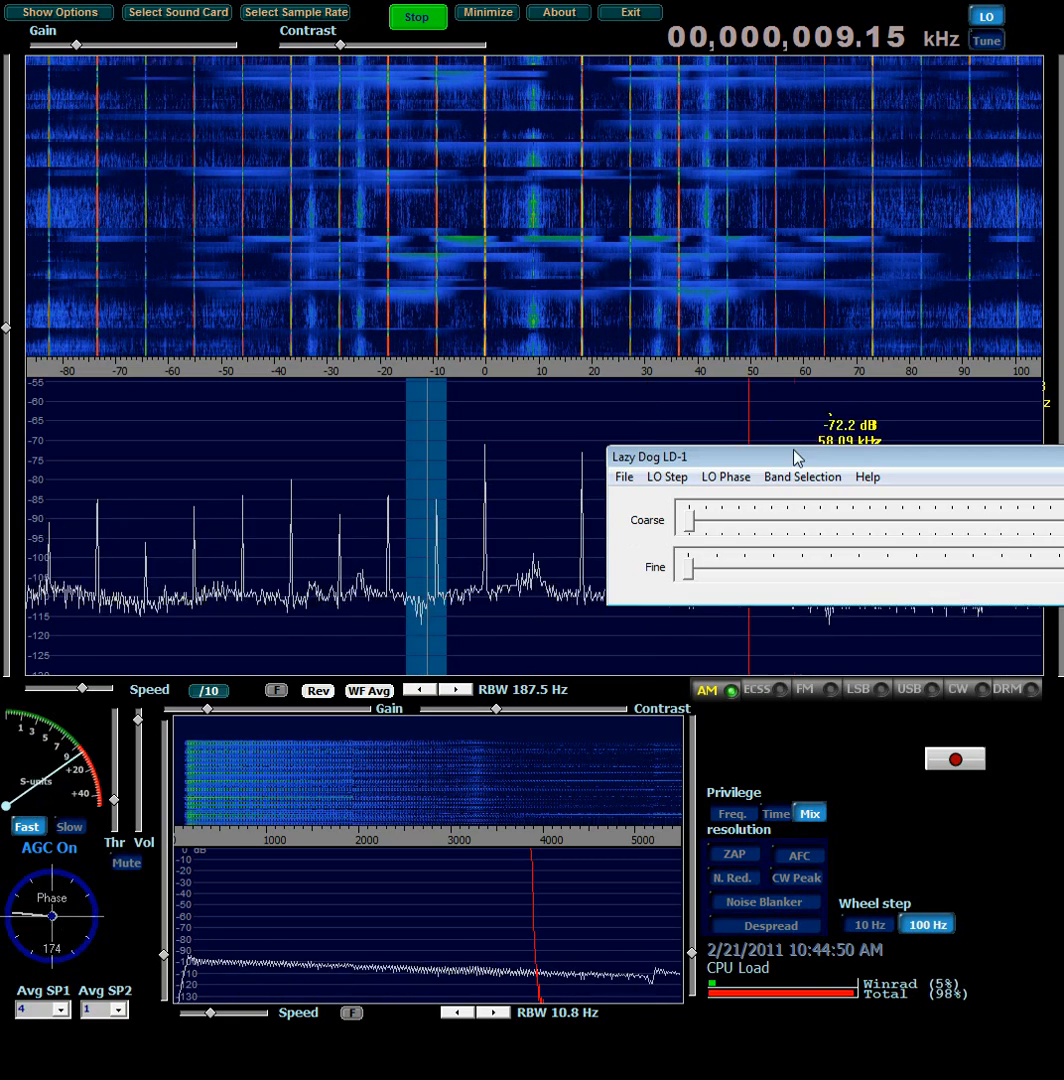
# - Move the Lazy Dog LD-1 control window aside to view the AM broadcast band
pyautogui.moveTo(796, 456); pyautogui.dragTo(922, 106)
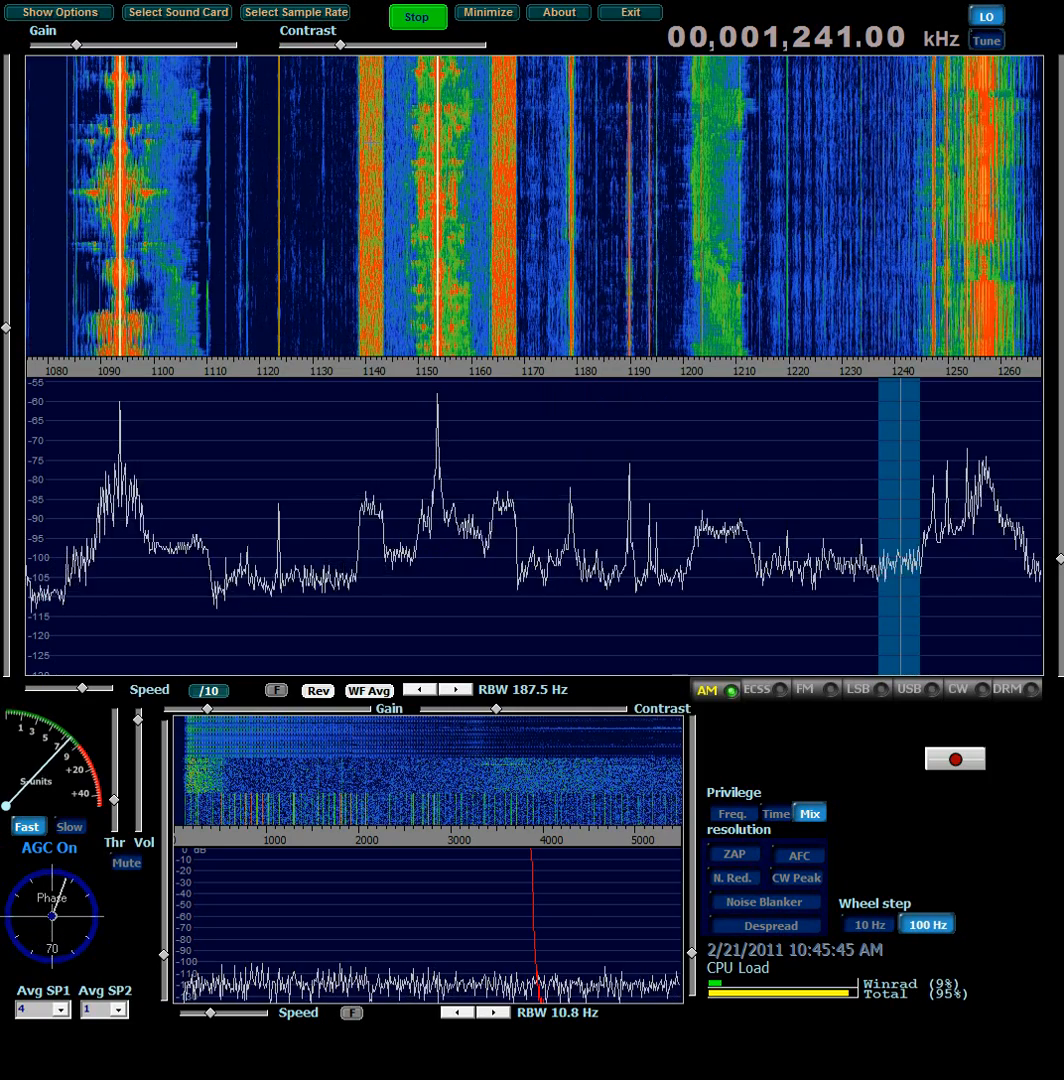
# - Swap the I and Q channels from Show Options, then bring the LD-1 window back up
pyautogui.click(58, 12)
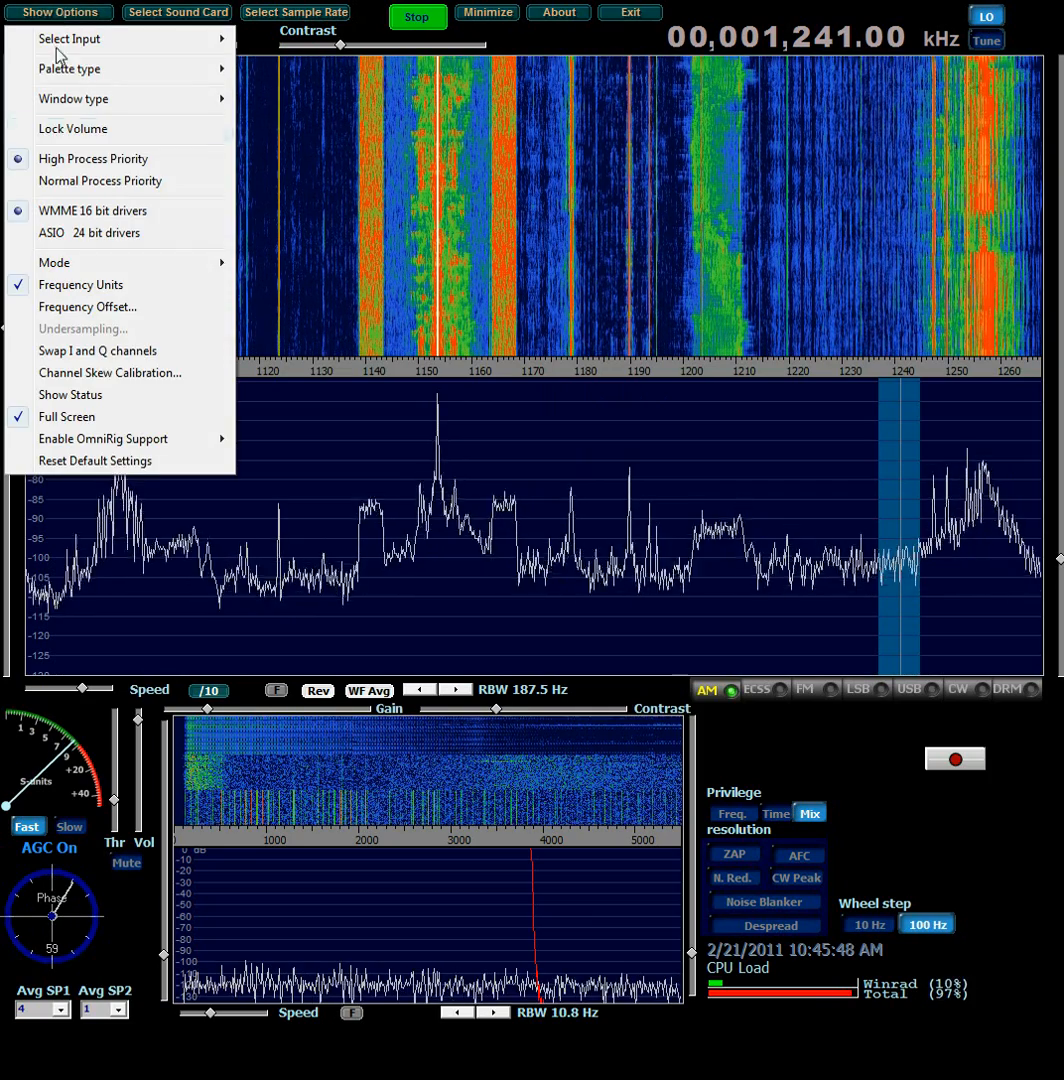
pyautogui.click(58, 12)
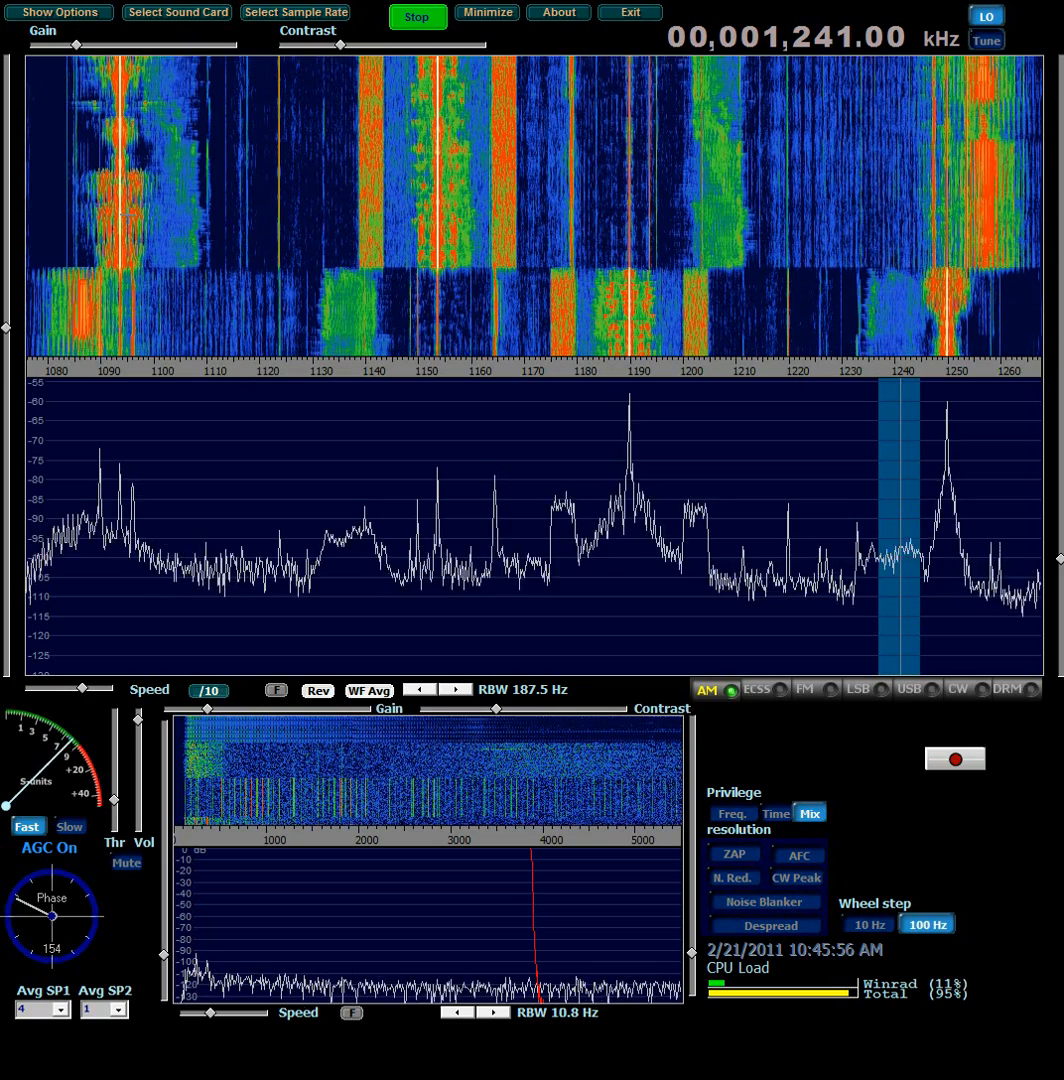
pyautogui.click(60, 12)
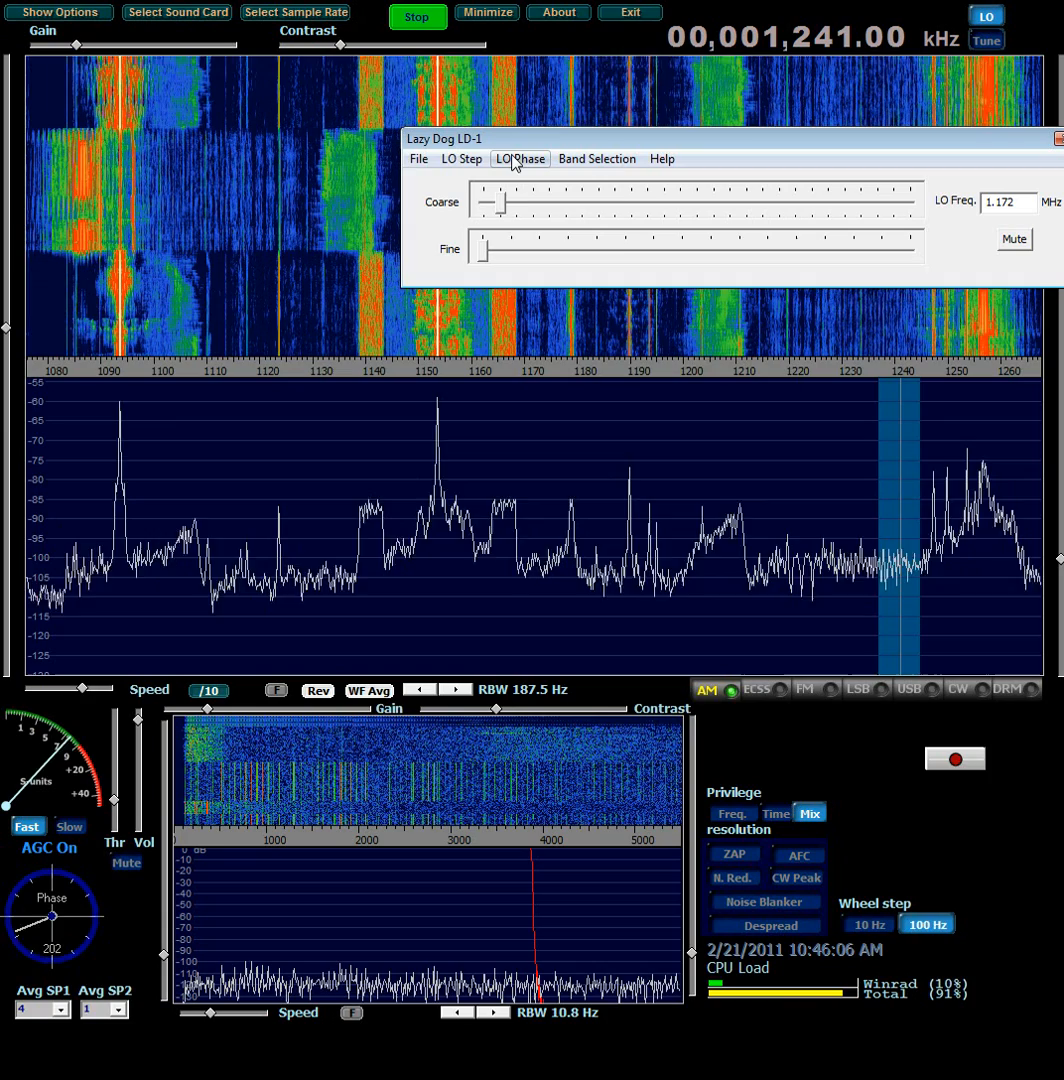
# - Set the LD-1 LO phase to -90 degrees and tune to the station near 1190 kHz
pyautogui.click(520, 158)
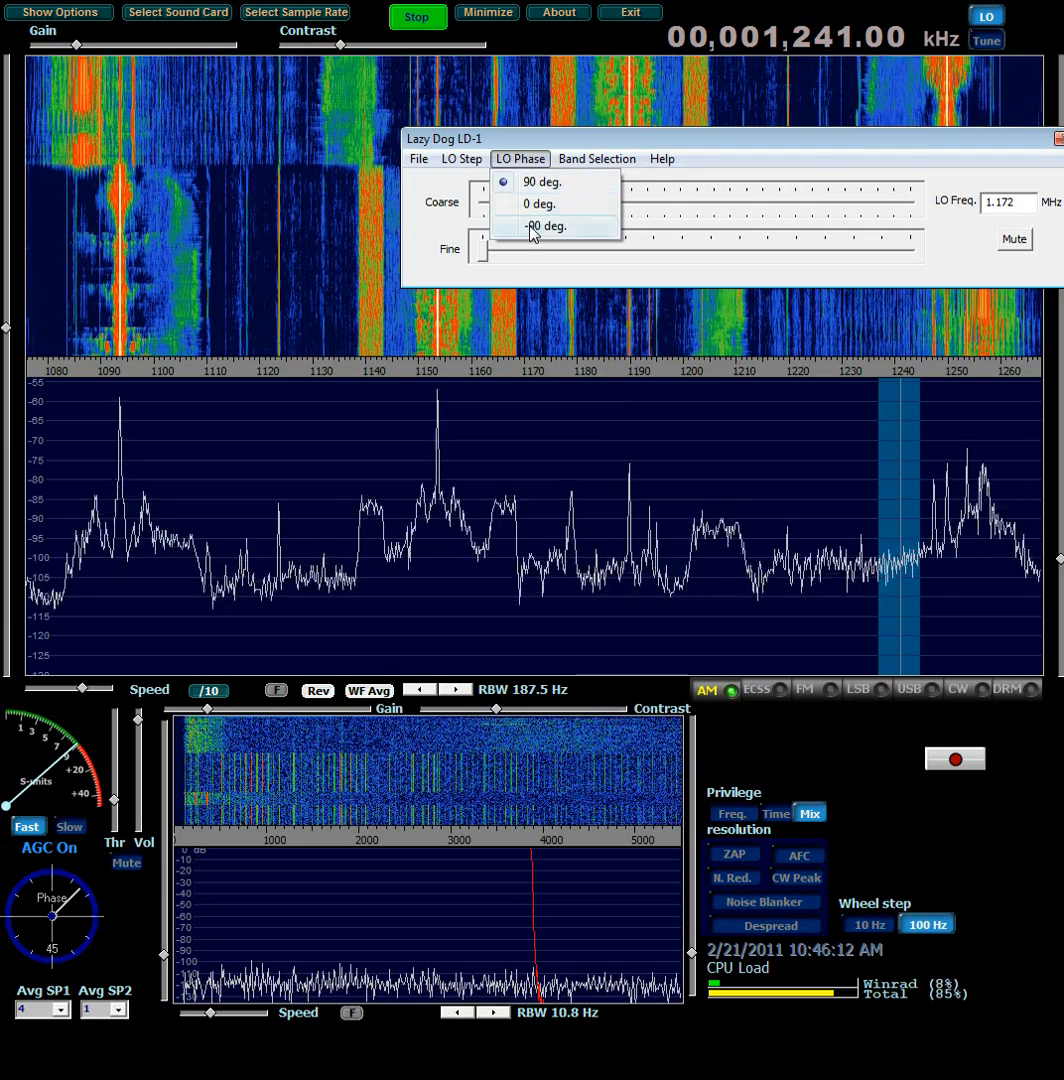
pyautogui.click(548, 226)
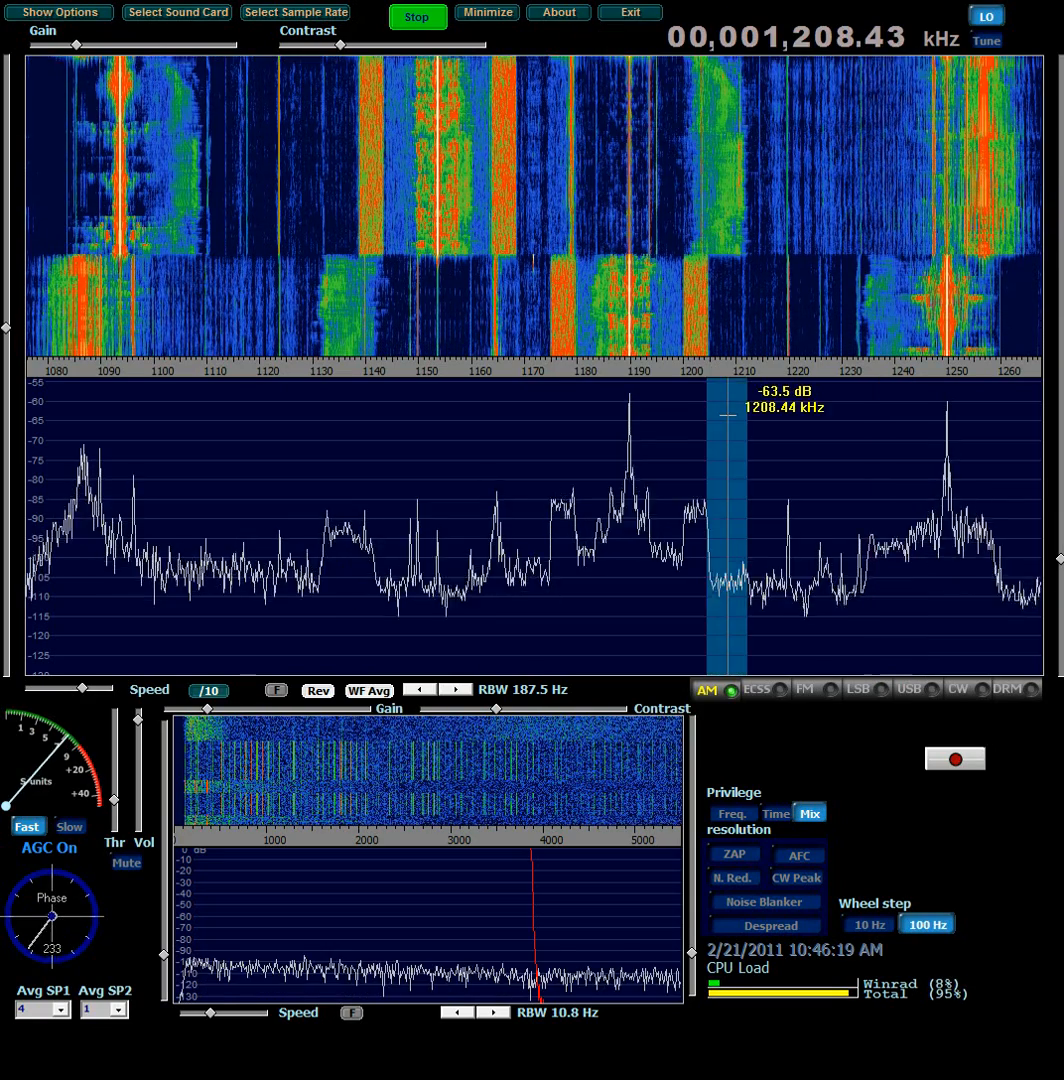
pyautogui.click(624, 450)
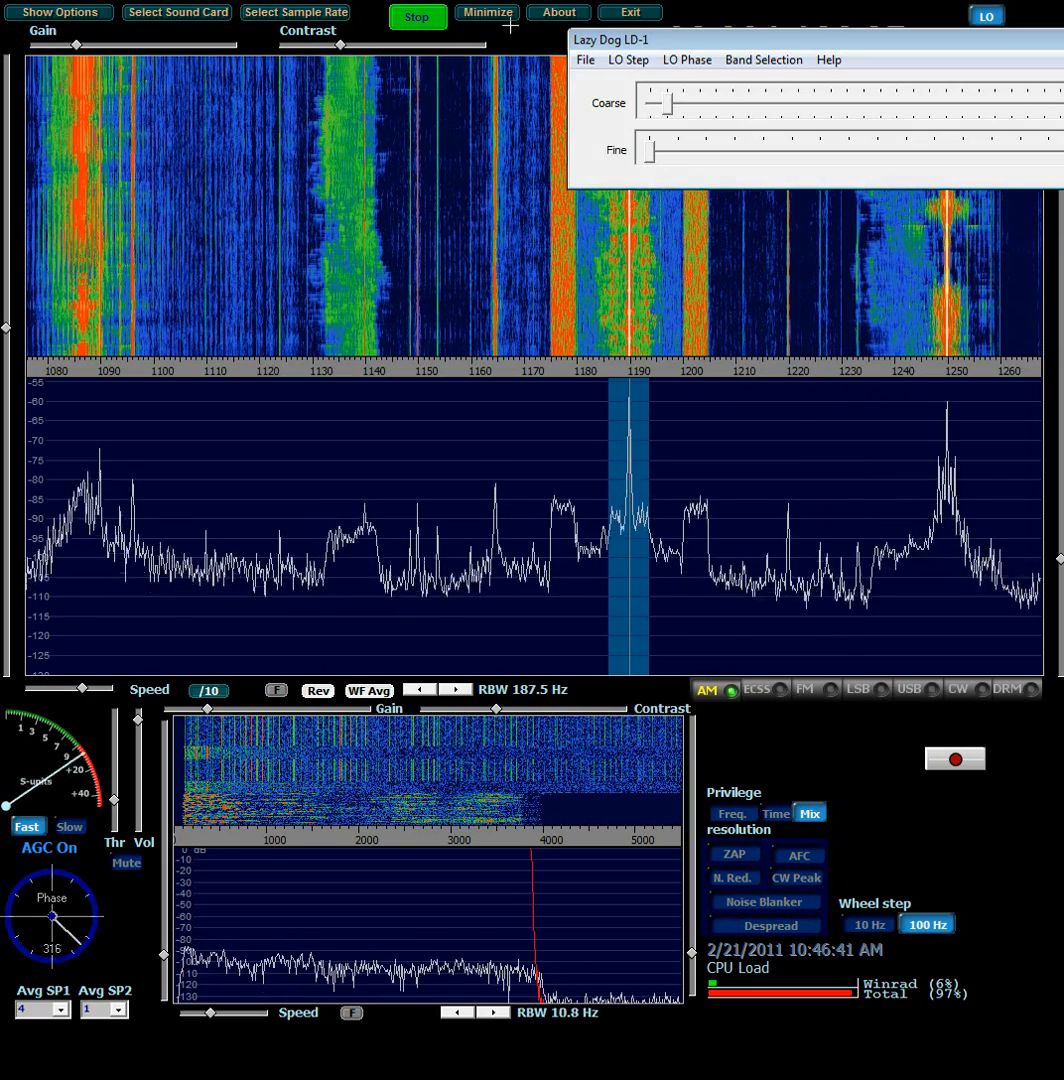
# - Raise the LD-1 oscillator to about 15.015 MHz and tune onto WWV near 15000 kHz
pyautogui.moveTo(652, 104); pyautogui.dragTo(760, 104)
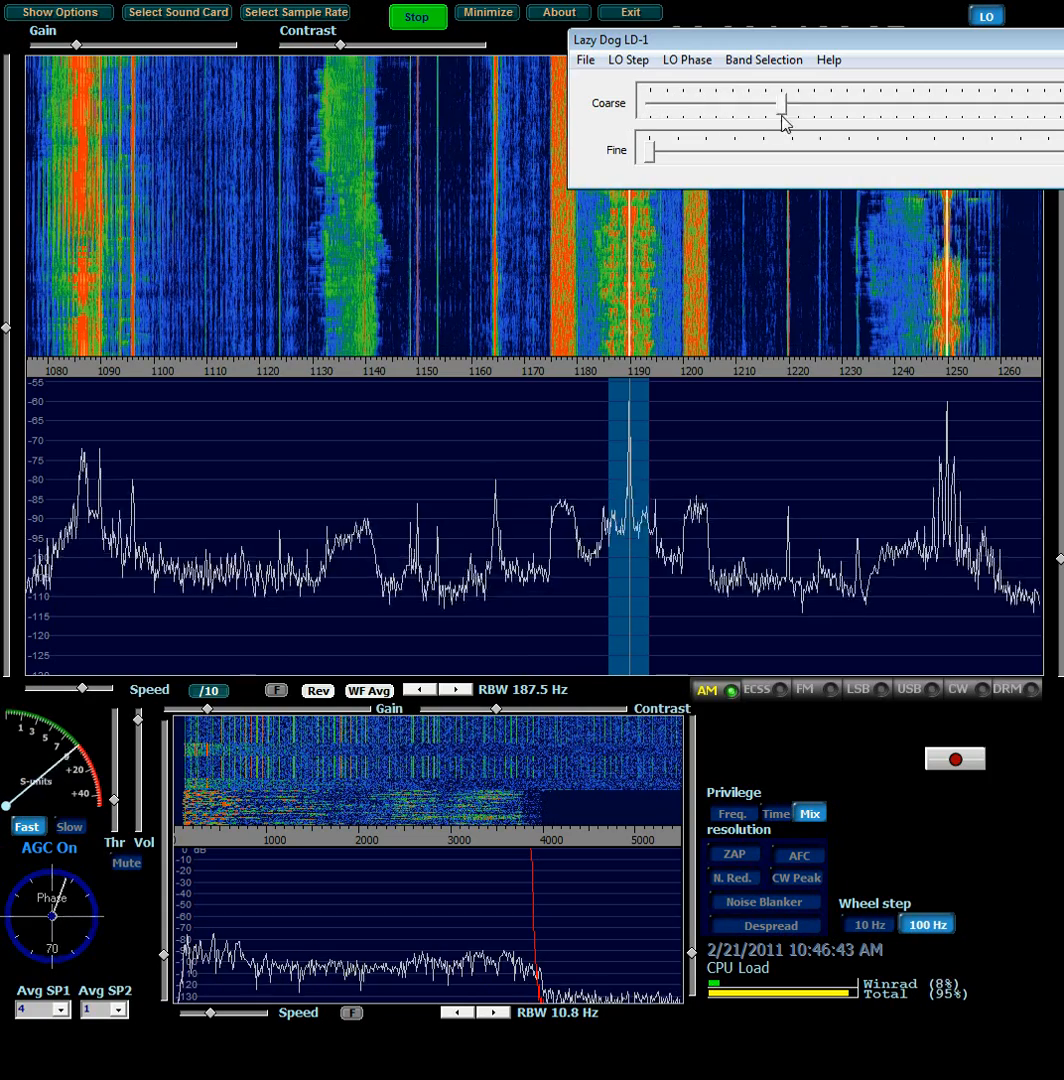
pyautogui.moveTo(786, 102); pyautogui.dragTo(850, 102)
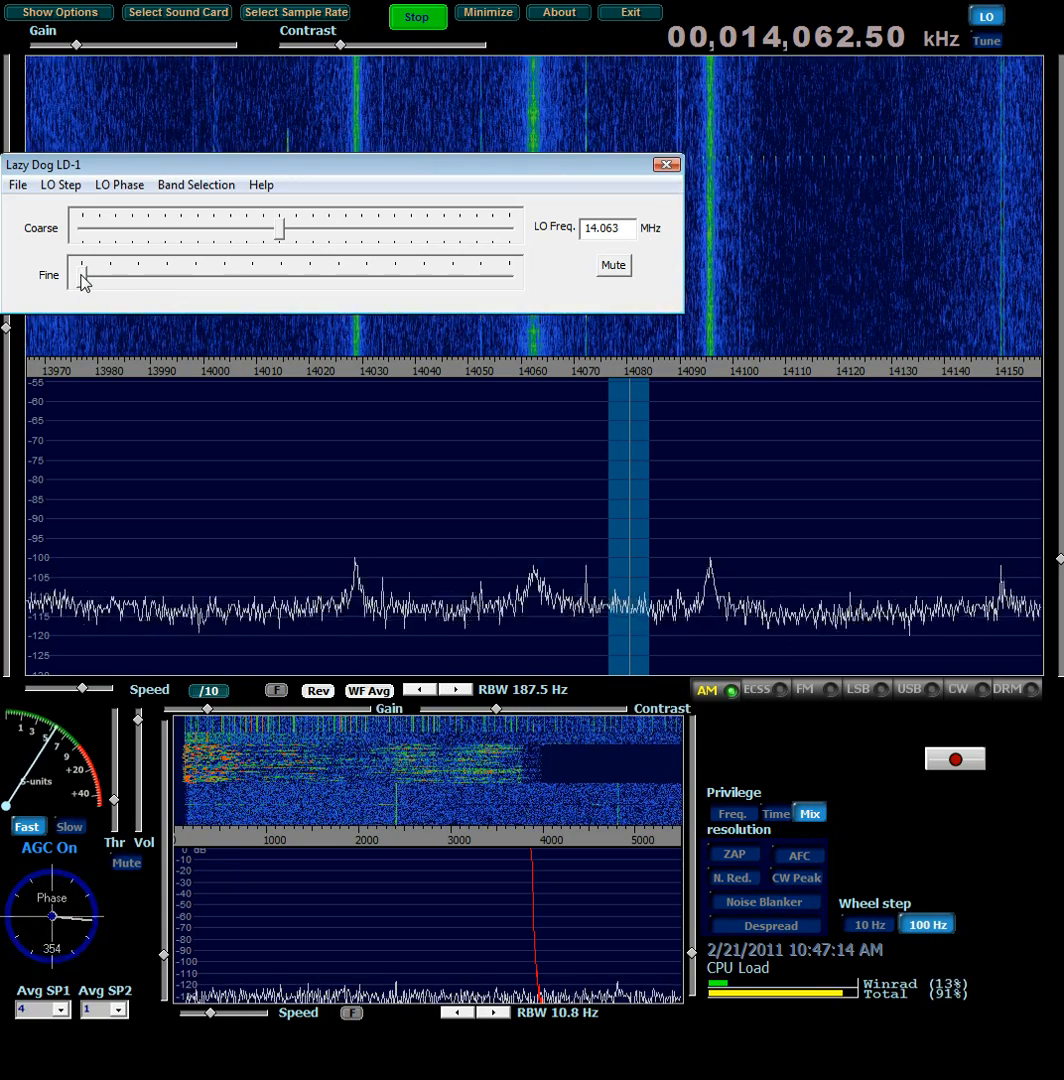
pyautogui.moveTo(90, 270); pyautogui.dragTo(464, 270)
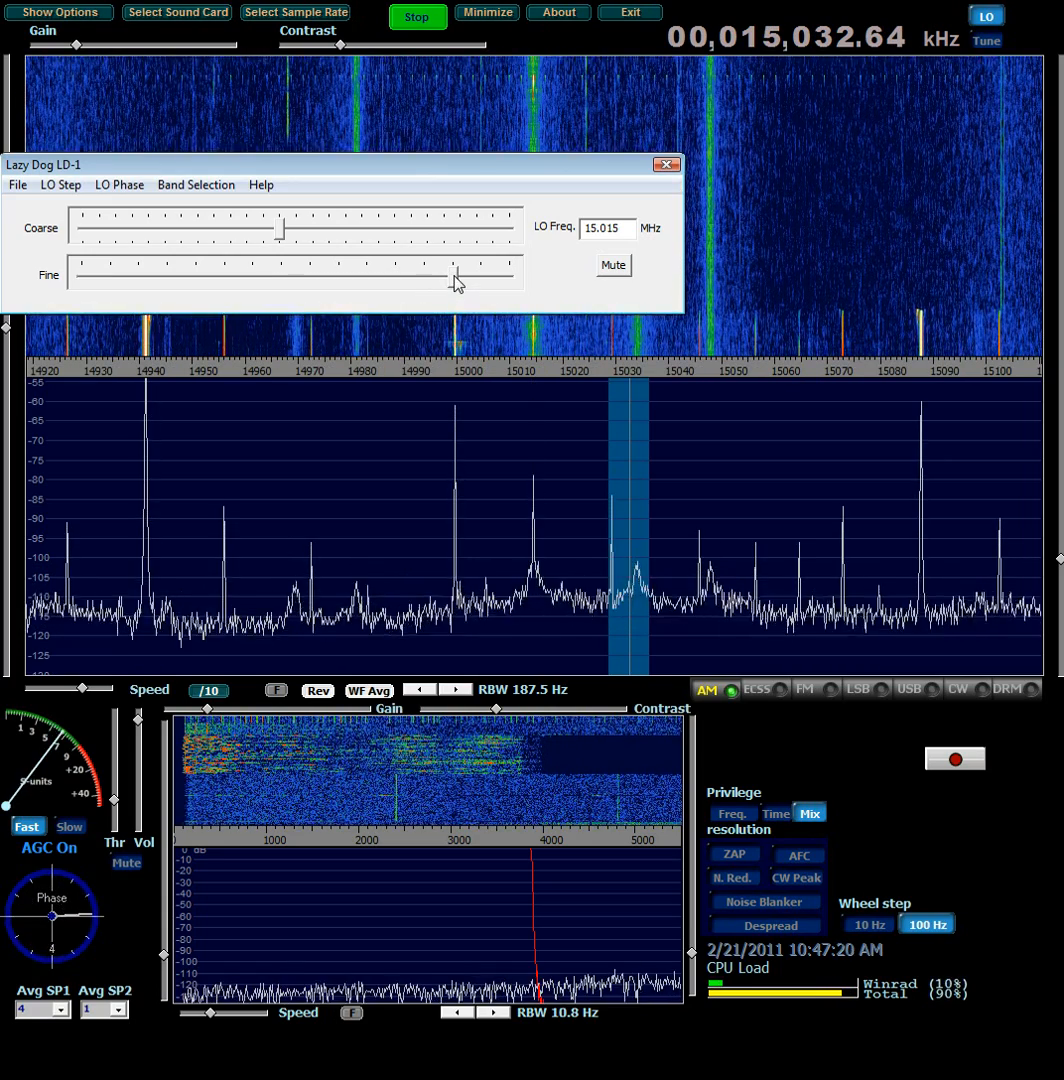
pyautogui.moveTo(458, 272); pyautogui.dragTo(468, 272)
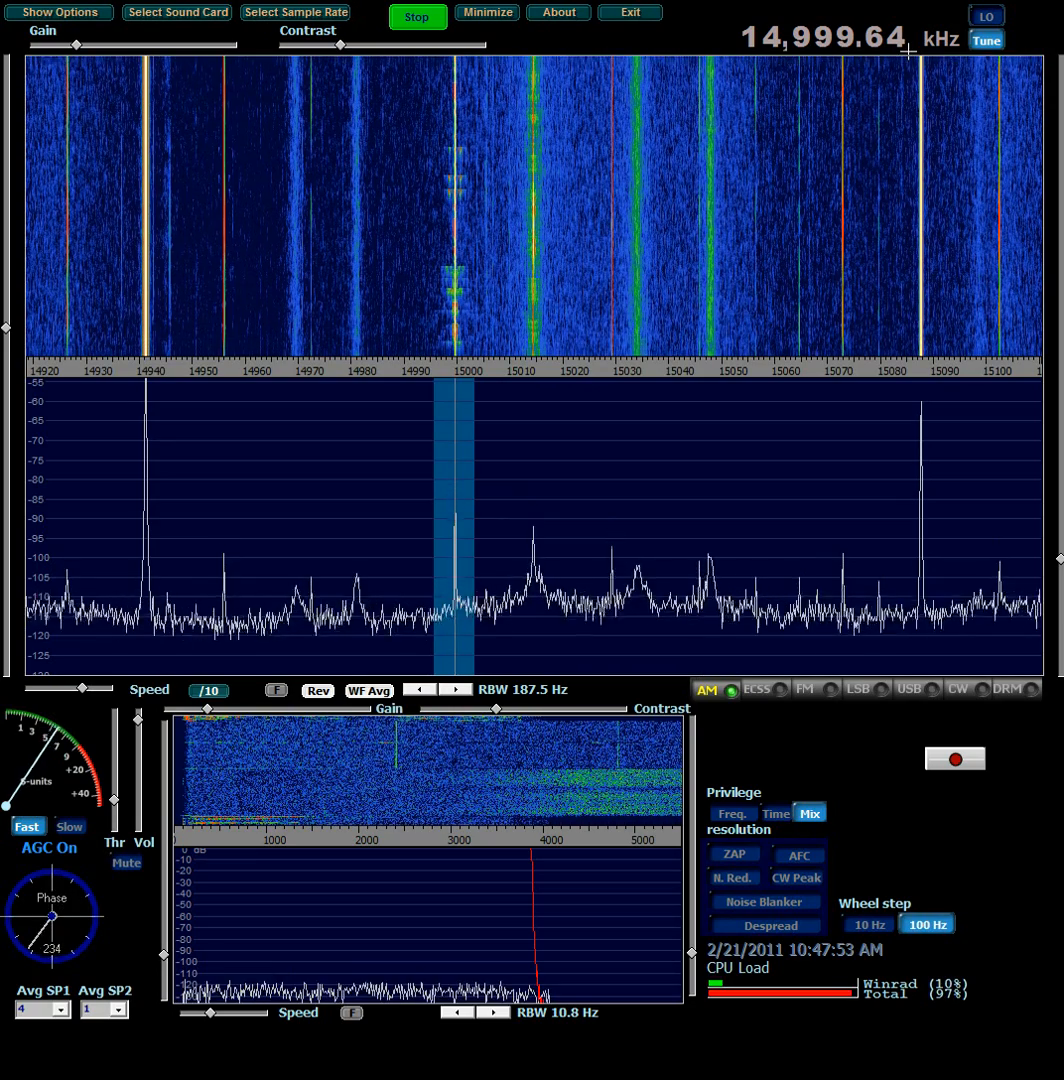
pyautogui.moveTo(900, 92)
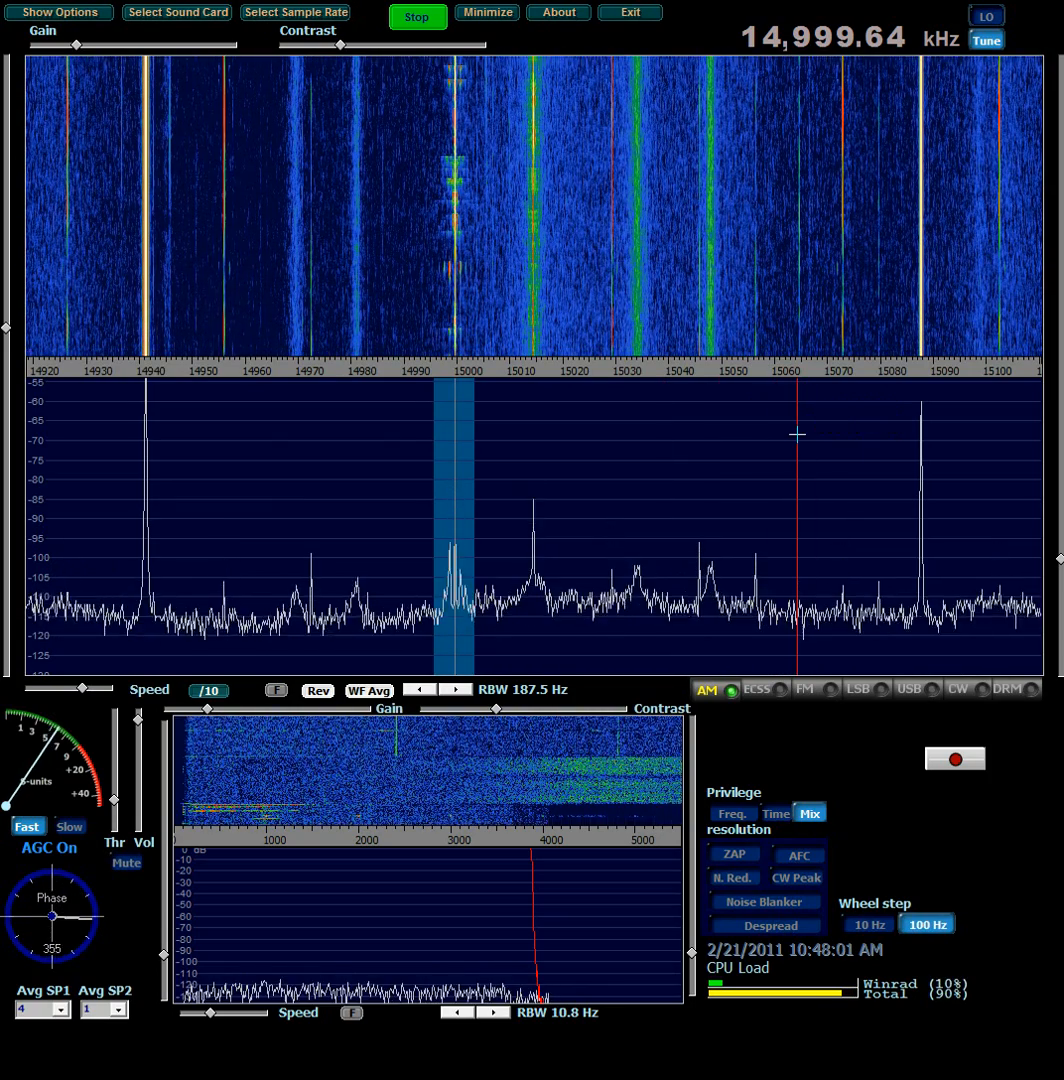
pyautogui.moveTo(796, 434)
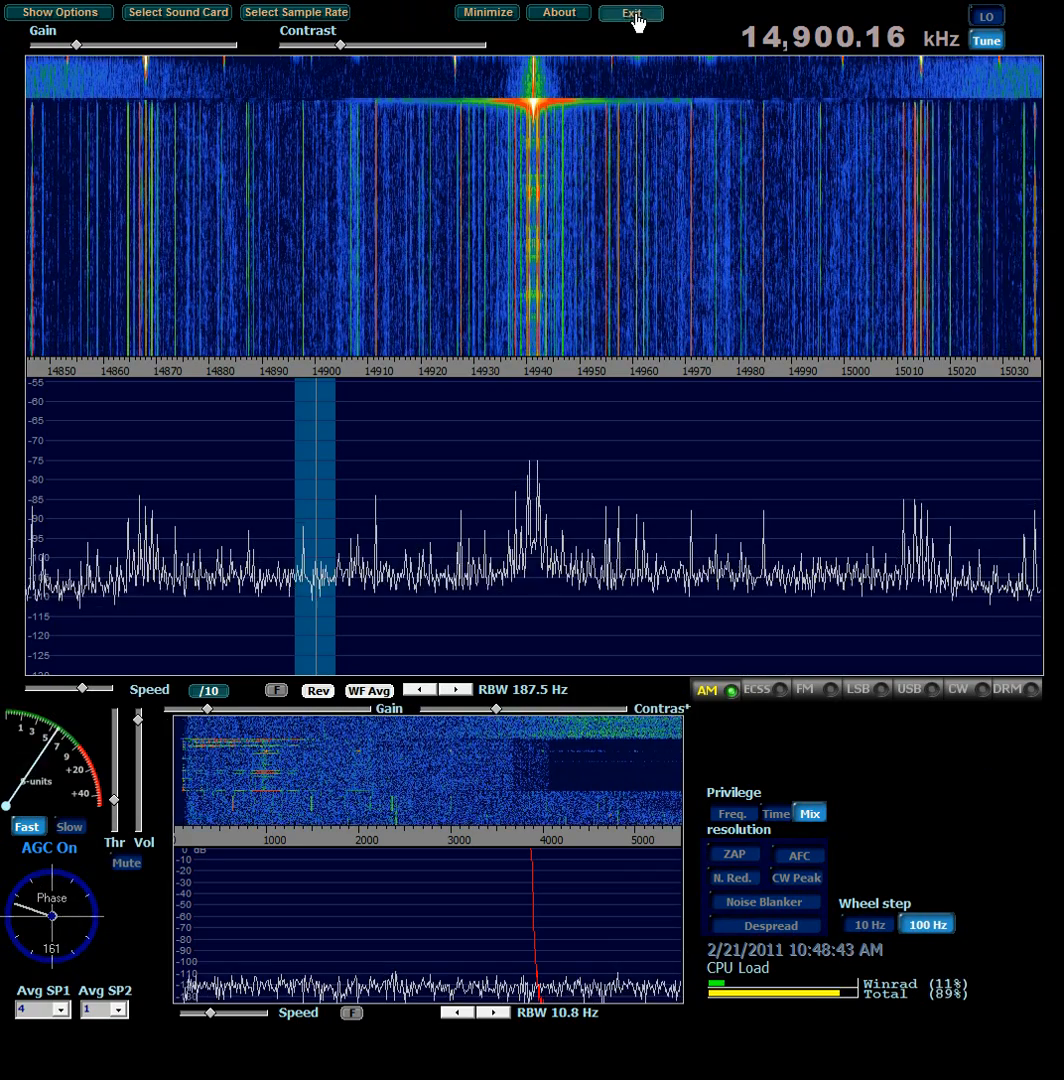
# - Exit Winrad and relaunch Winrad 1.6.1 from the Start menu
pyautogui.click(632, 12)
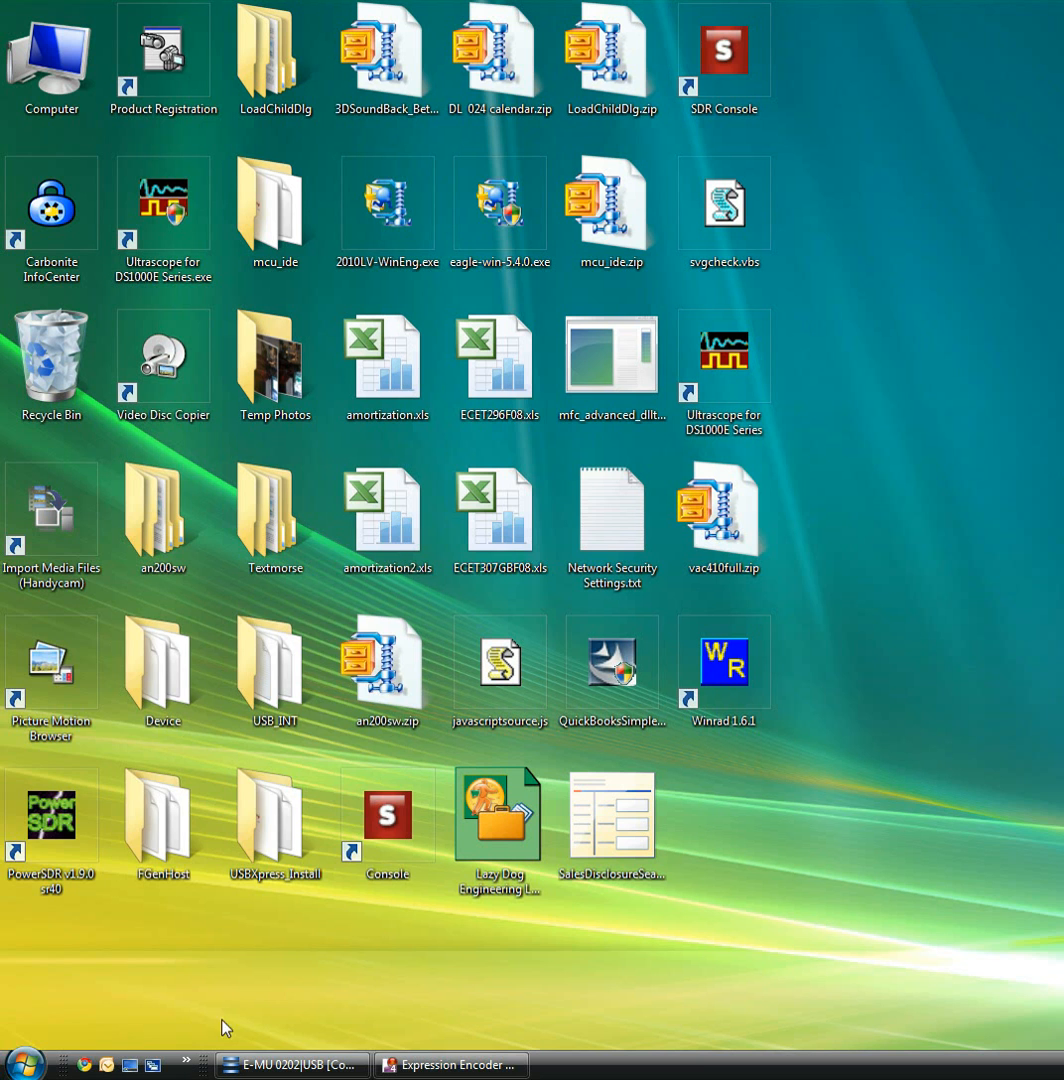
pyautogui.click(24, 1060)
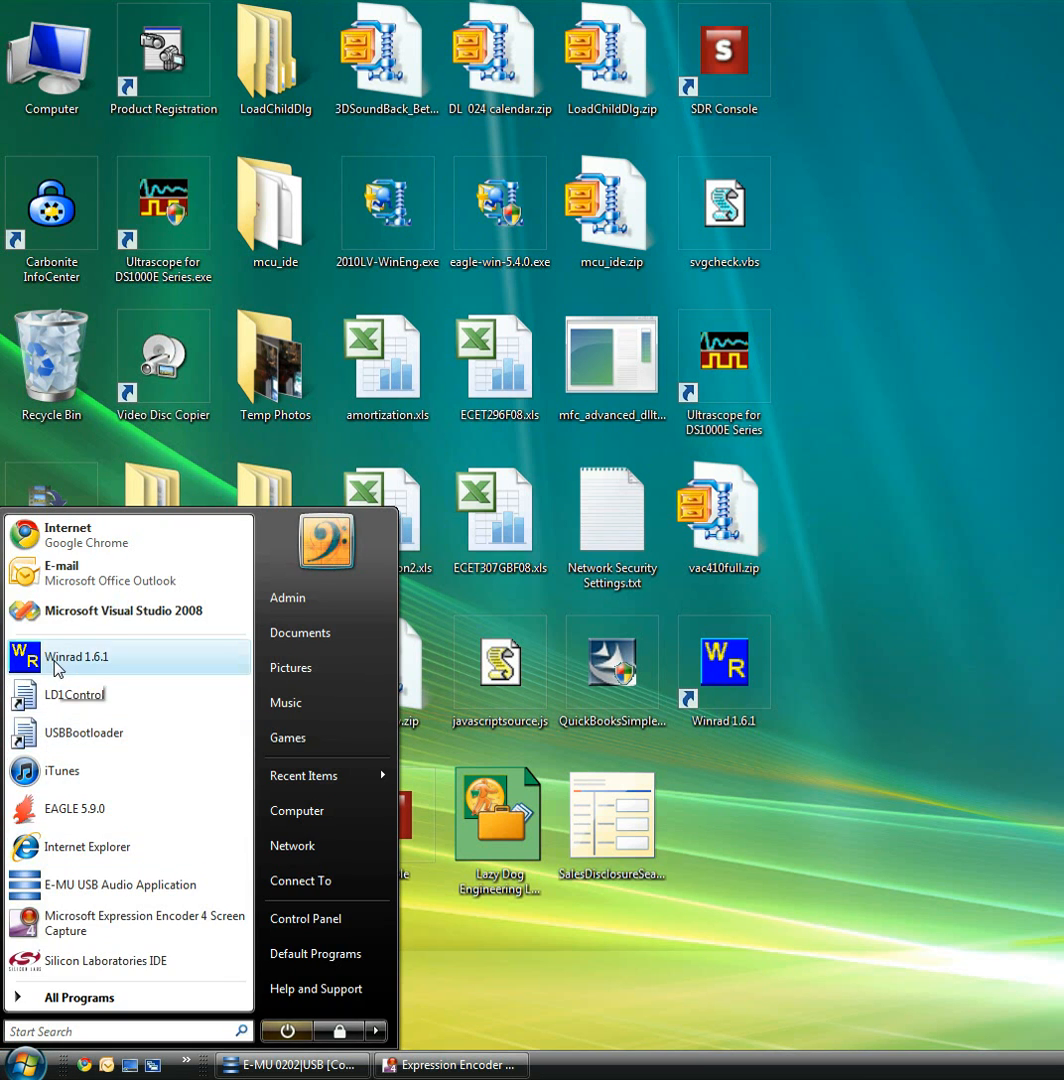
pyautogui.click(78, 656)
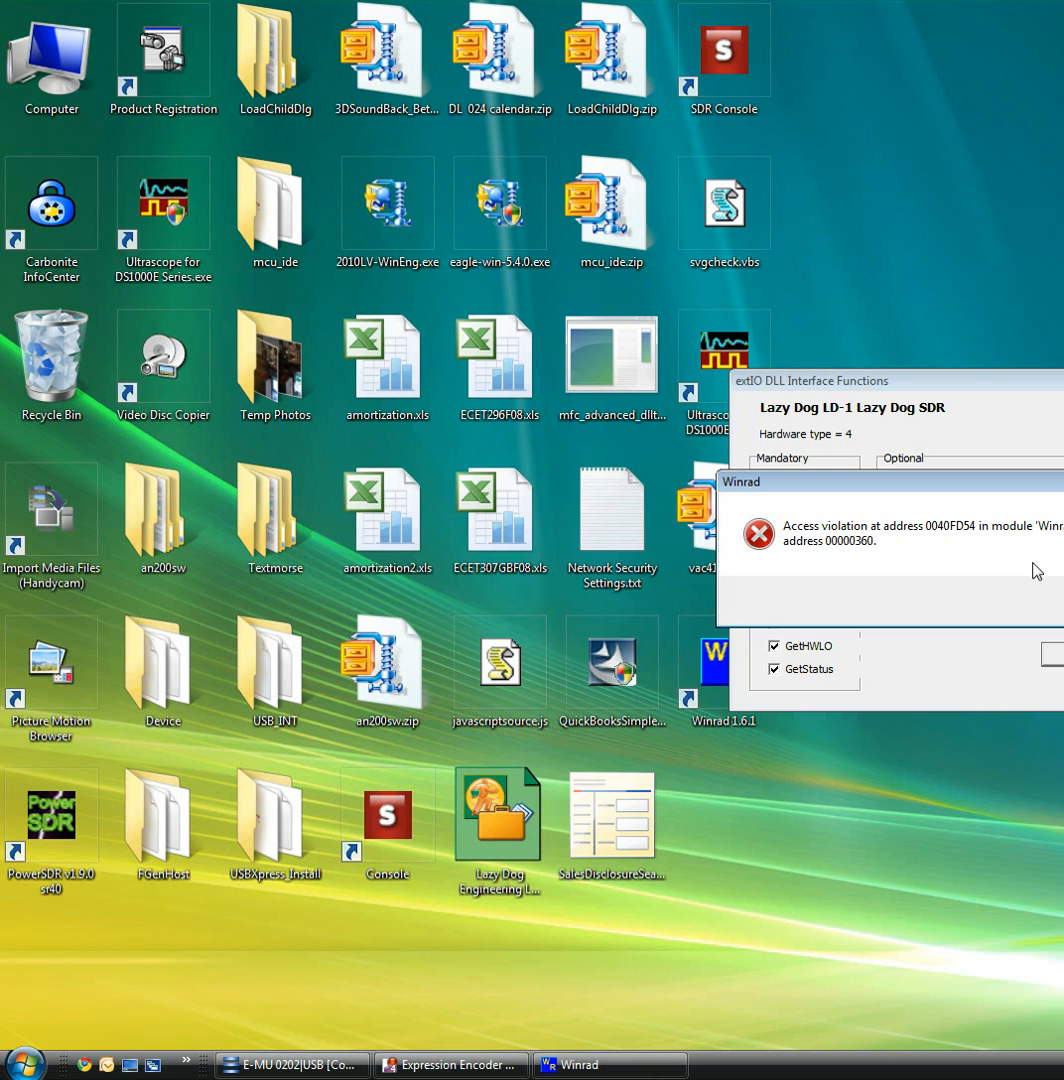
pyautogui.moveTo(1012, 570)
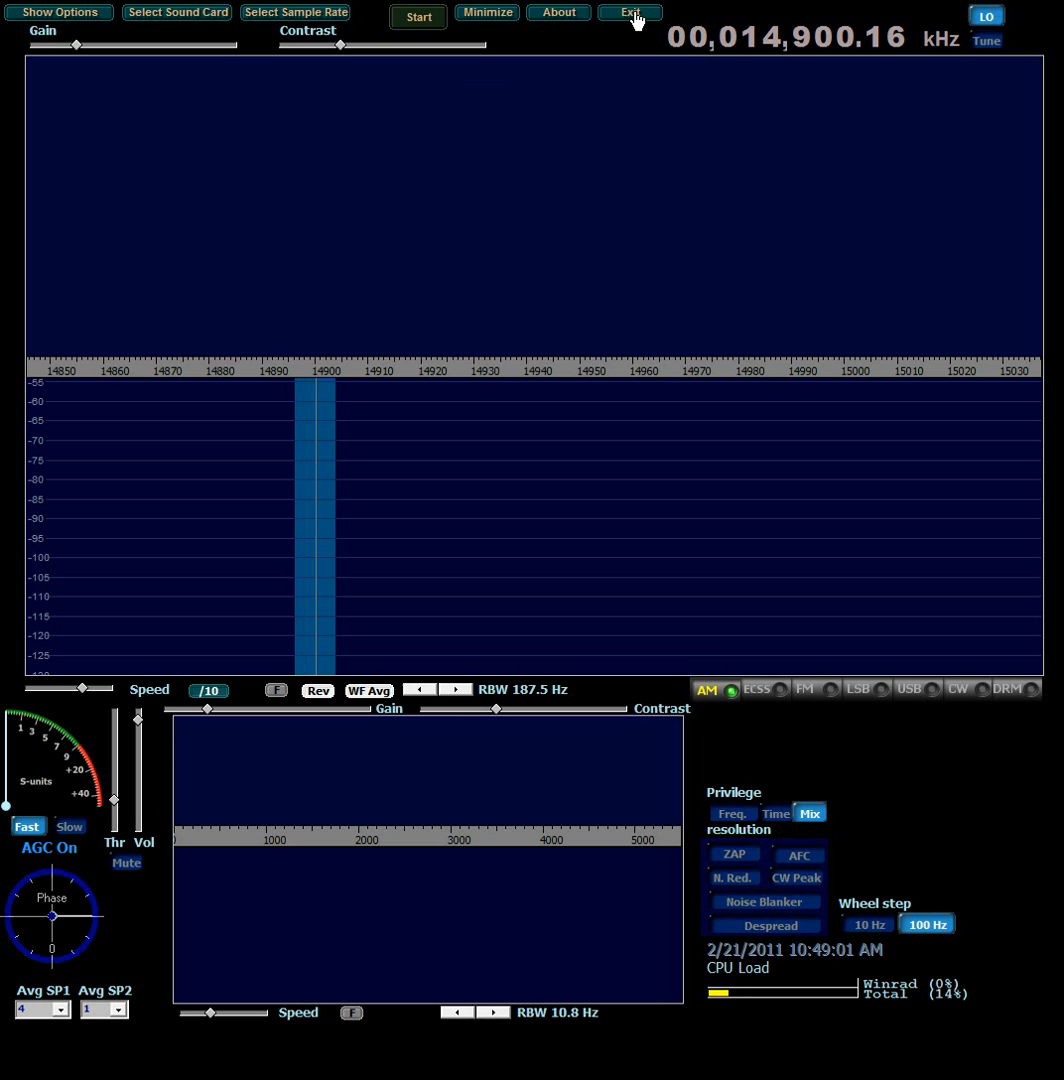
# - Quit Winrad via Exit and relaunch it from the desktop to the Select Device prompt
pyautogui.click(628, 12)
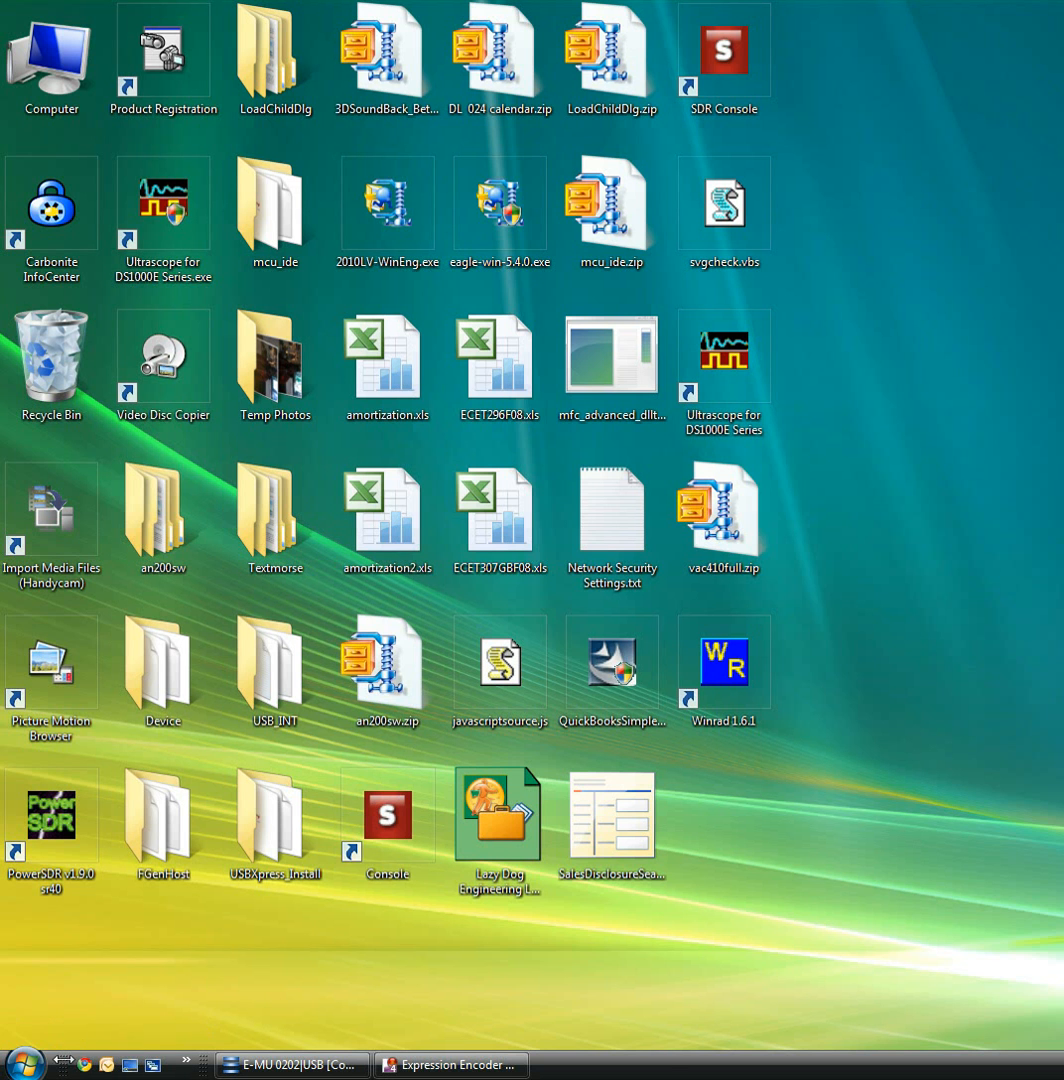
pyautogui.click(22, 1058)
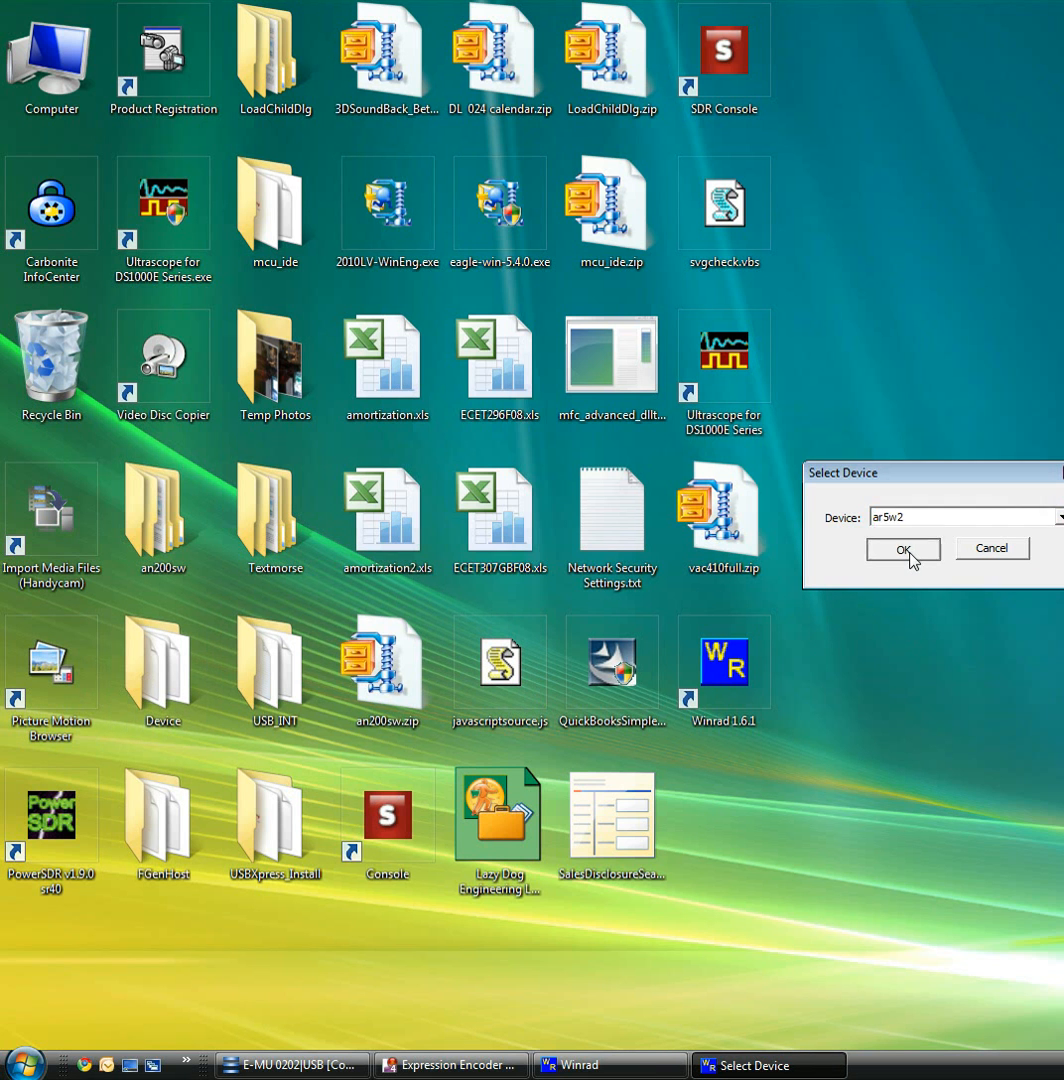
# - Accept the proposed audio device and start the receiver on the Lazy Dog LD-1
pyautogui.click(900, 548)
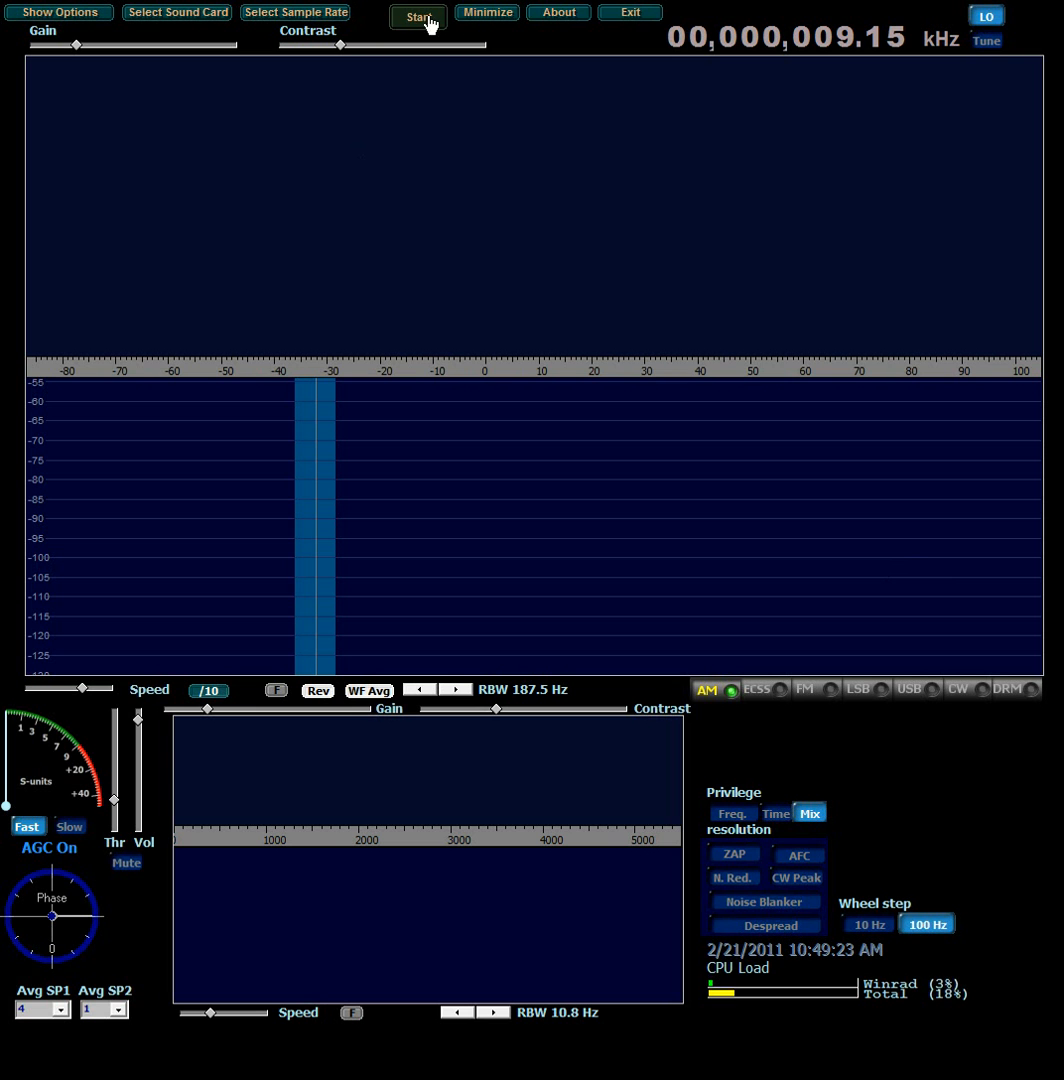
pyautogui.click(418, 12)
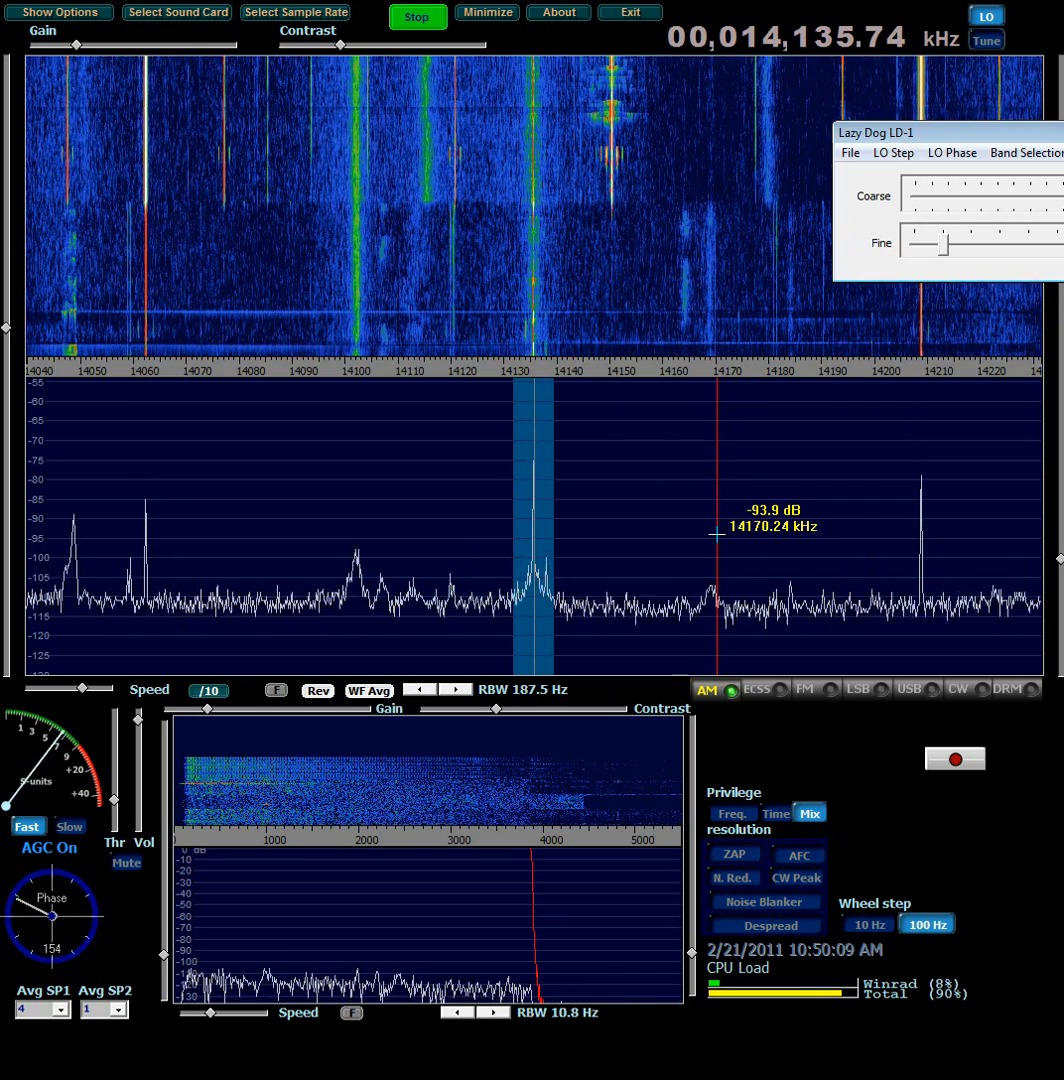
# - Tune to 14,135.74 kHz in the 20-meter band via the spectrum display, staying in AM
pyautogui.click(952, 152)
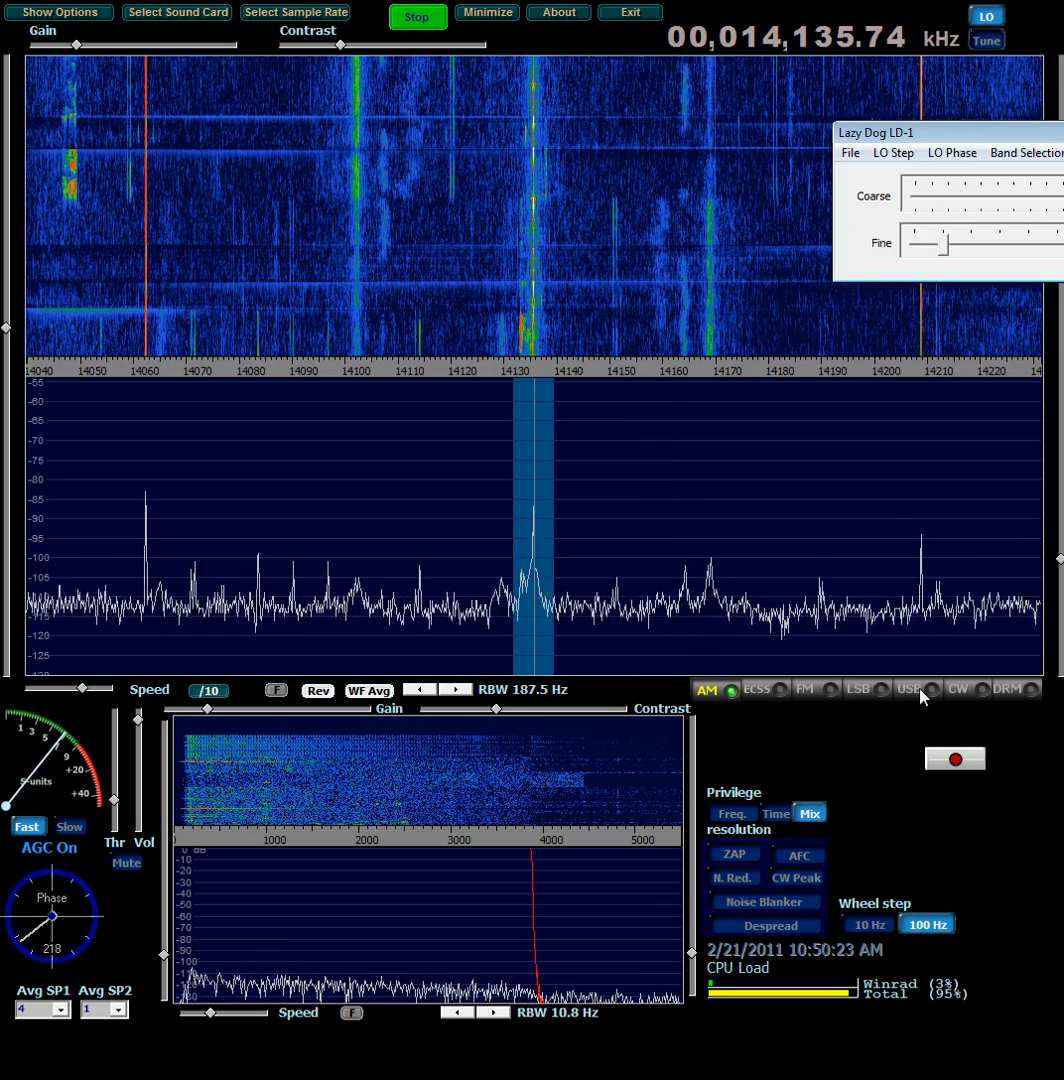
# - Switch demodulation from AM to USB, now tuned to 14,132.92 kHz
pyautogui.click(910, 688)
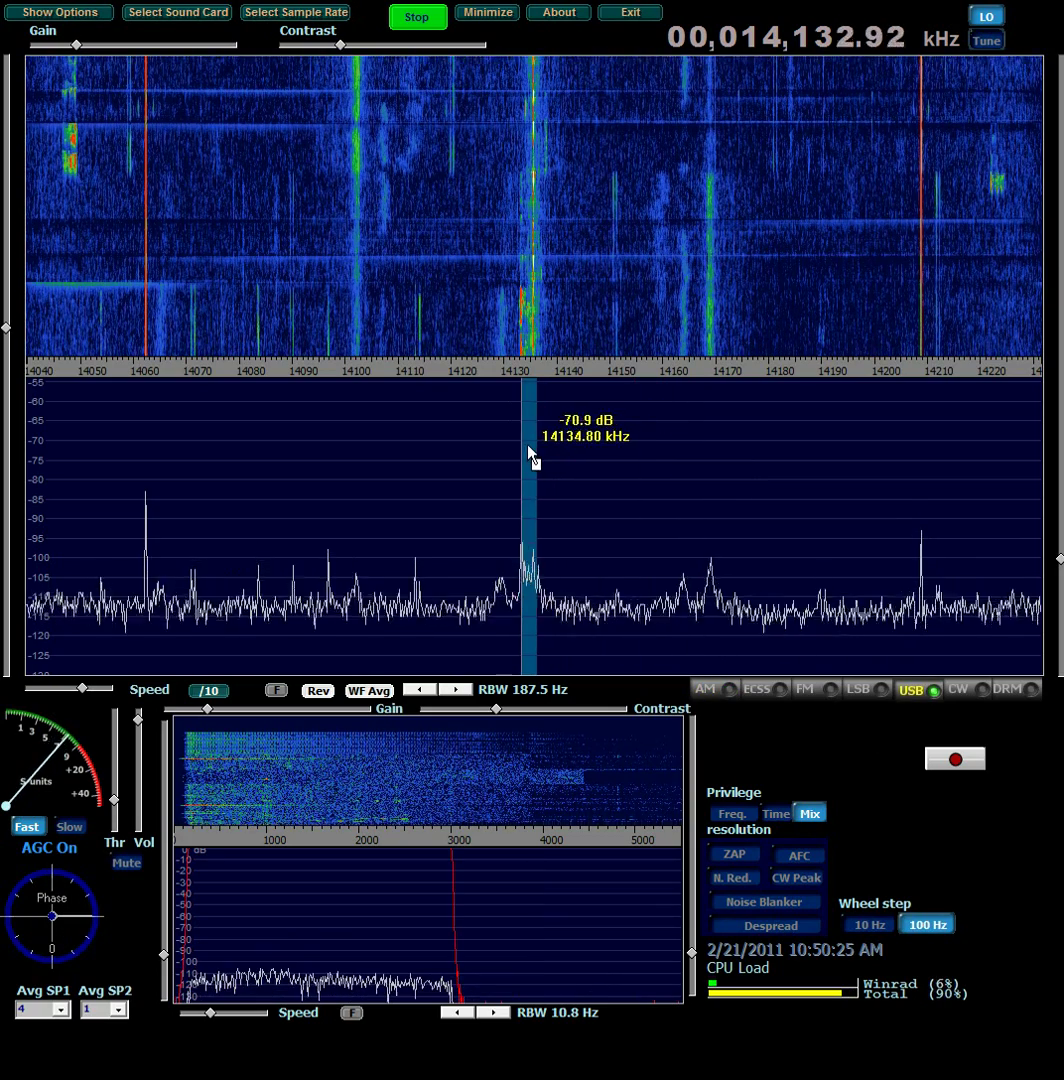